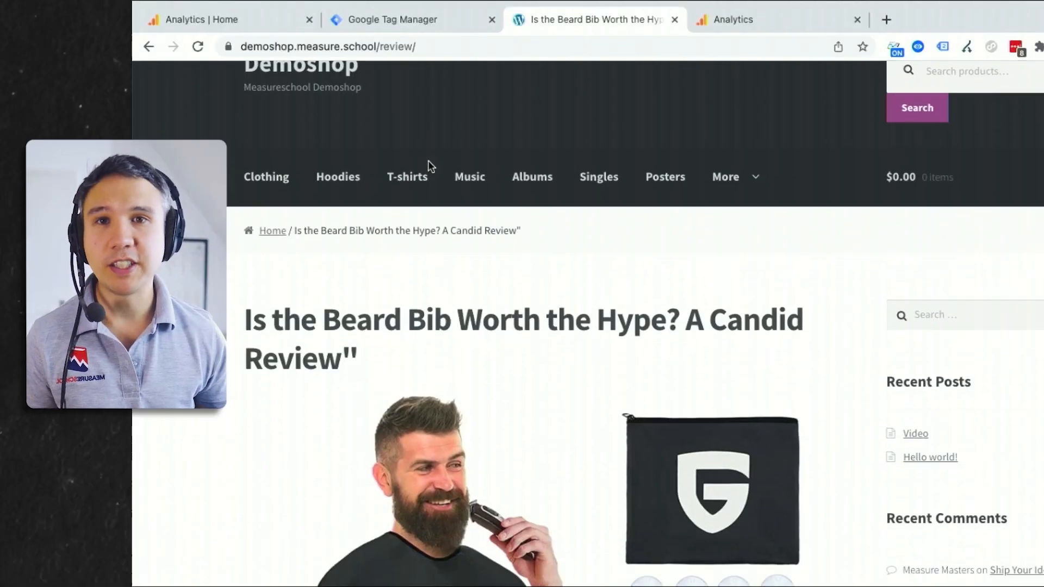
Step: Scroll the Beard Bib review and follow its Beard Bib affiliate link to Amazon
scroll("down", 3)
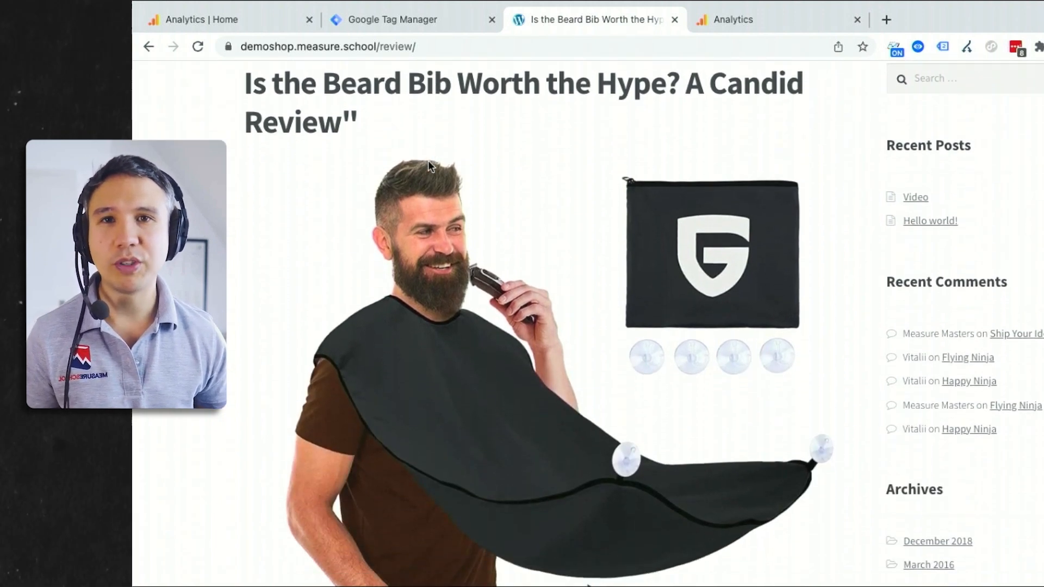
scroll("down", 3)
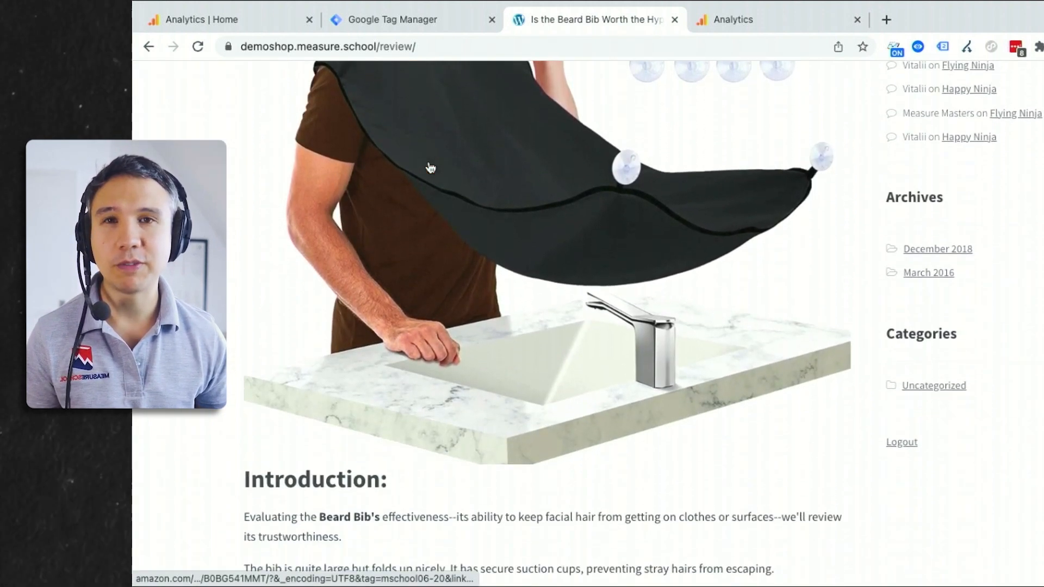
scroll("down", 3)
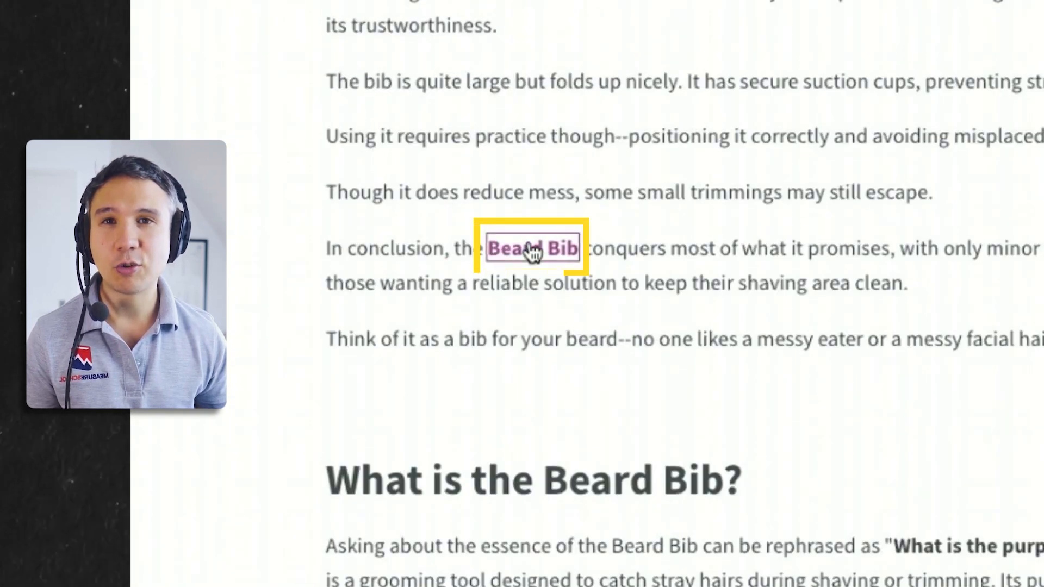
left_click(532, 248)
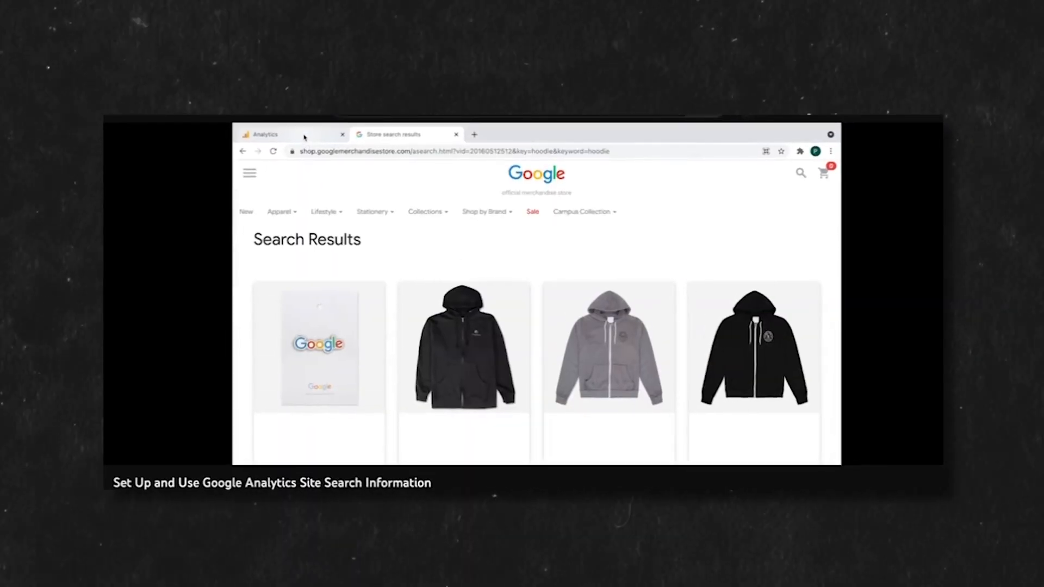
left_click(265, 134)
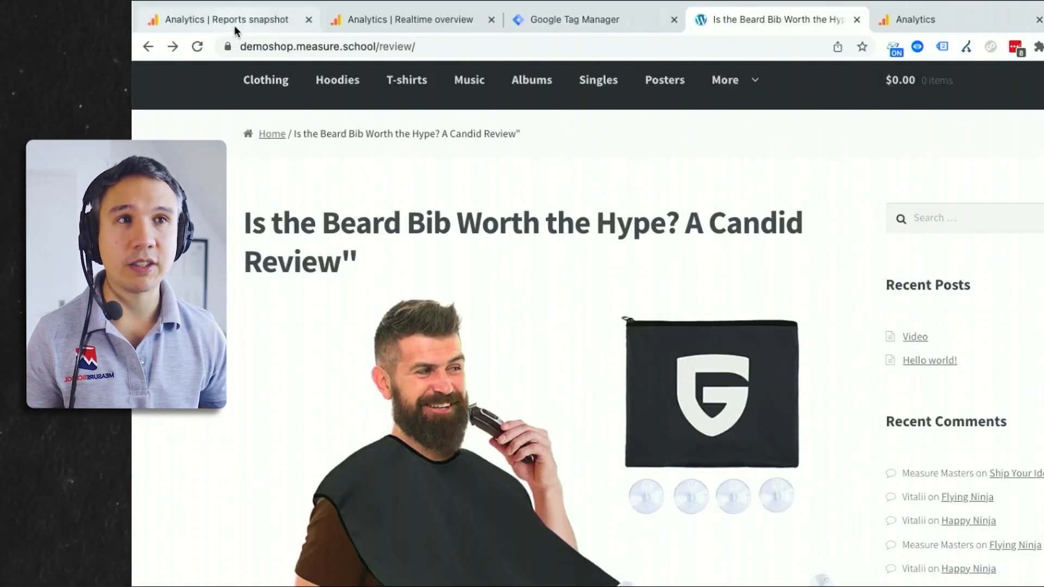
Step: Go through Reports > Life cycle > Acquisition to the demoshop.com Traffic acquisition report
left_click(223, 20)
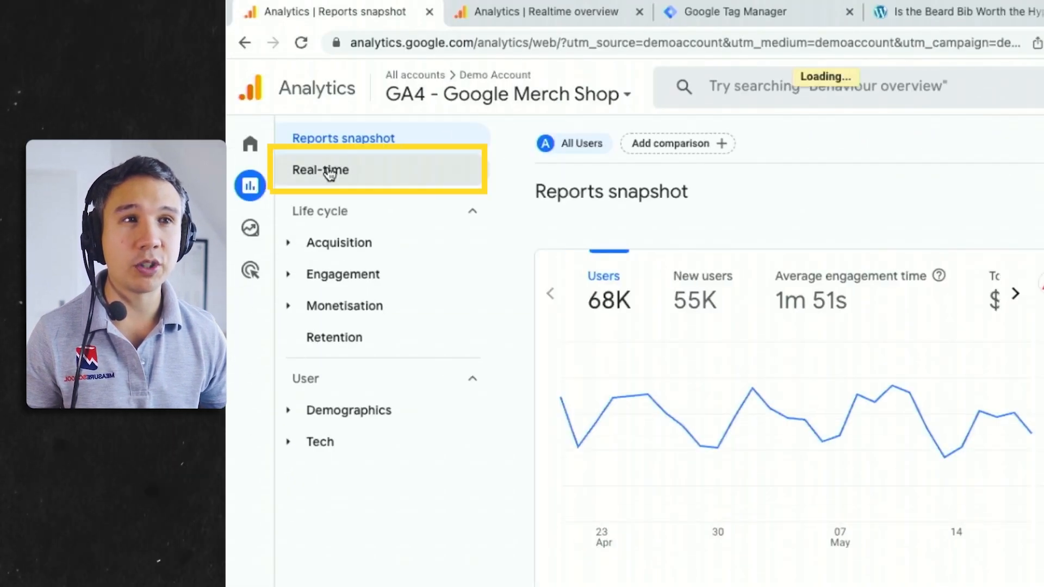
left_click(320, 169)
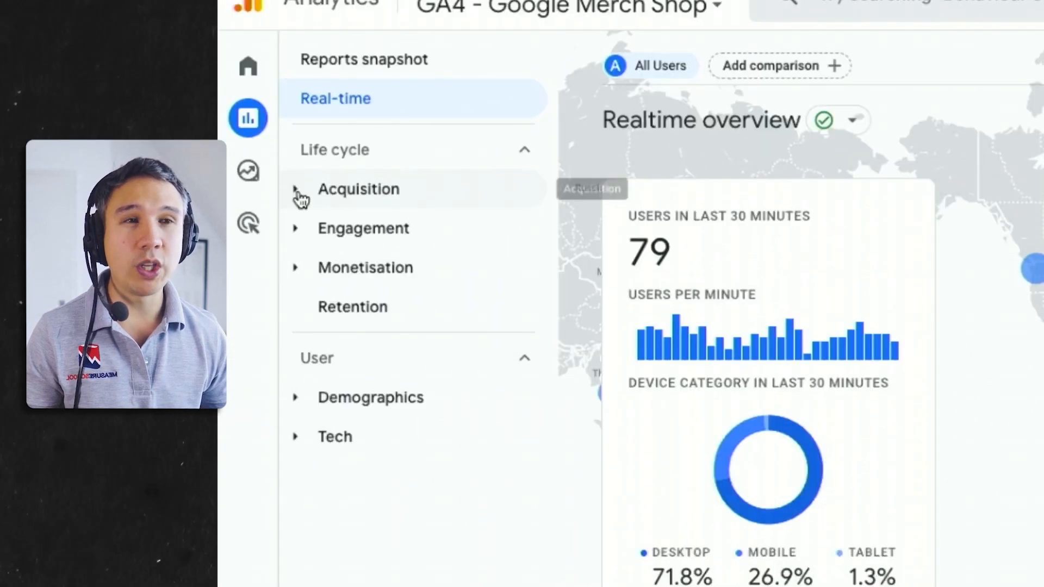
left_click(358, 188)
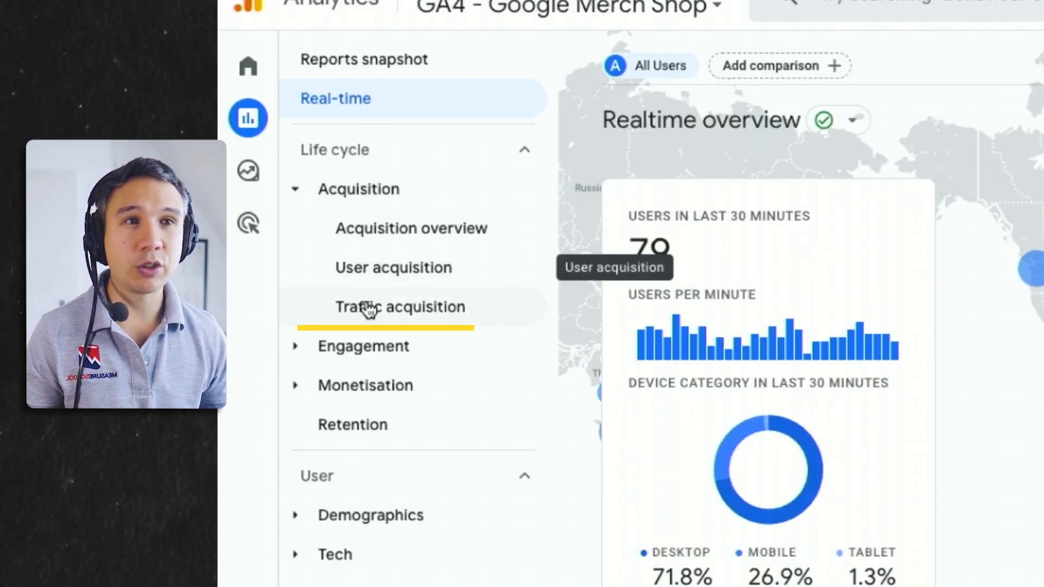
left_click(400, 307)
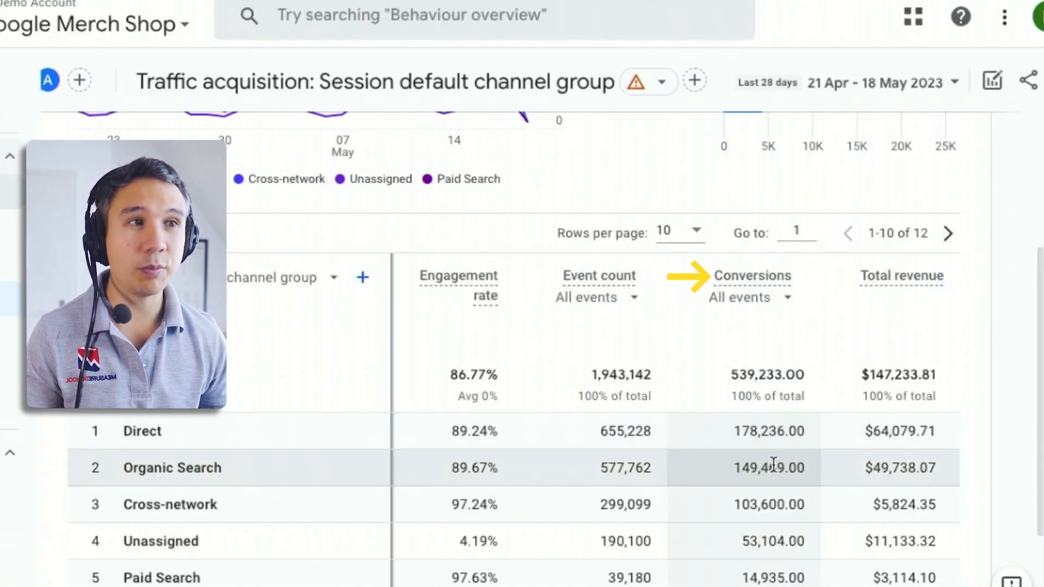
left_click(406, 20)
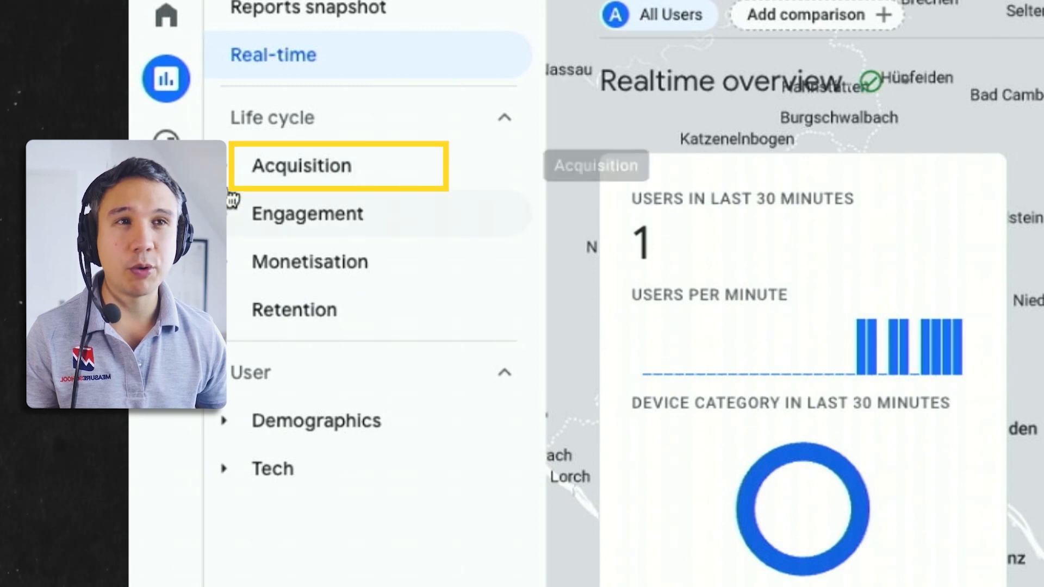
left_click(300, 165)
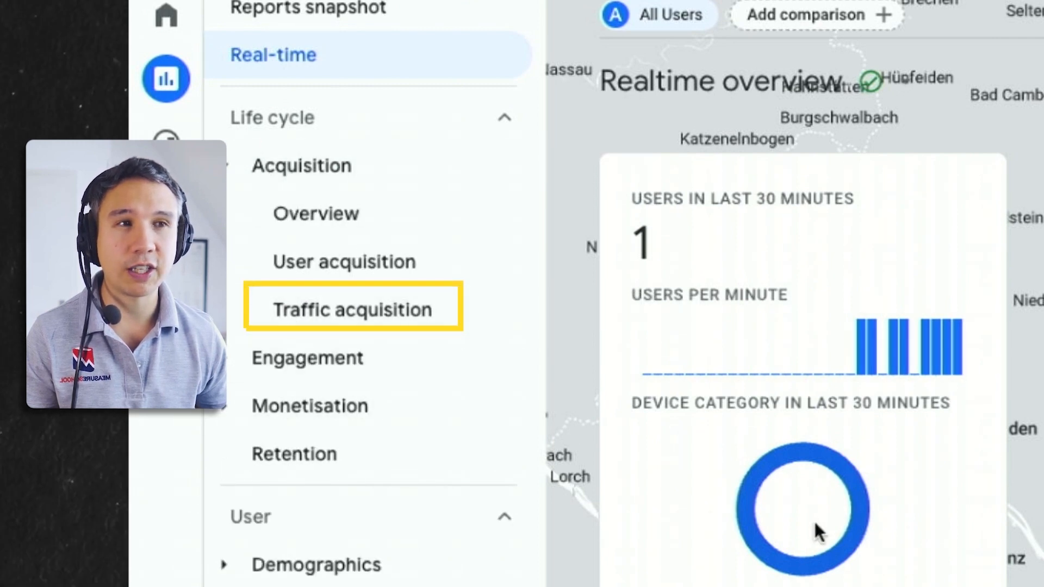
left_click(350, 309)
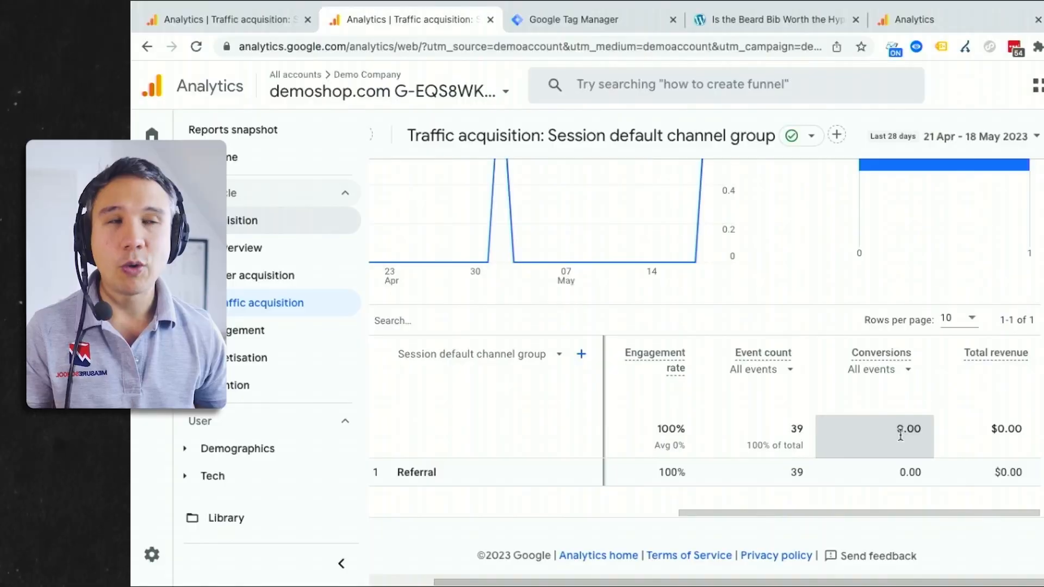
Step: Scroll the Demoshop Beard Bib review toward the affiliate-link paragraph, then return to Analytics
left_click(772, 20)
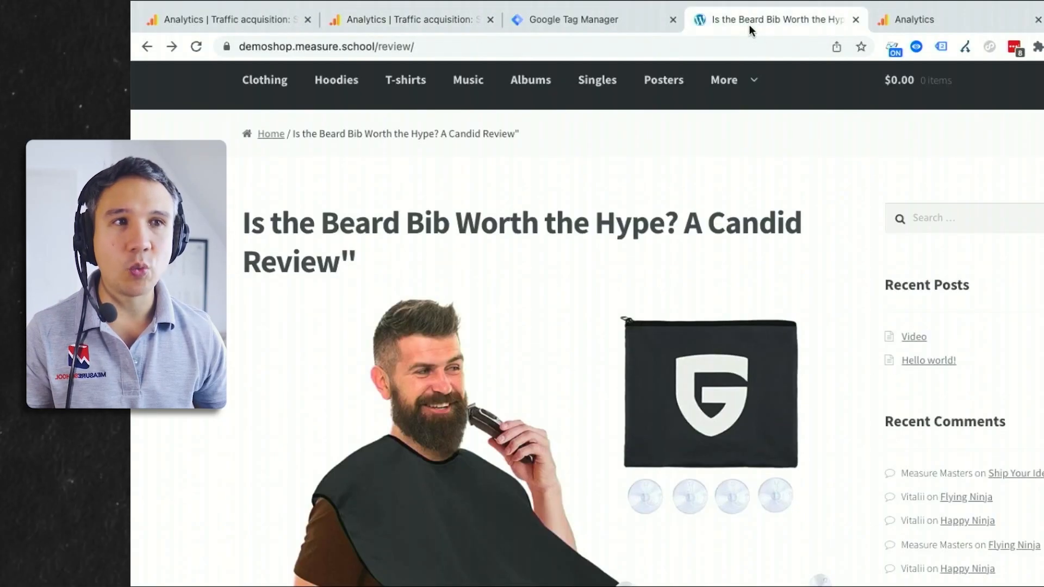
scroll("down", 3)
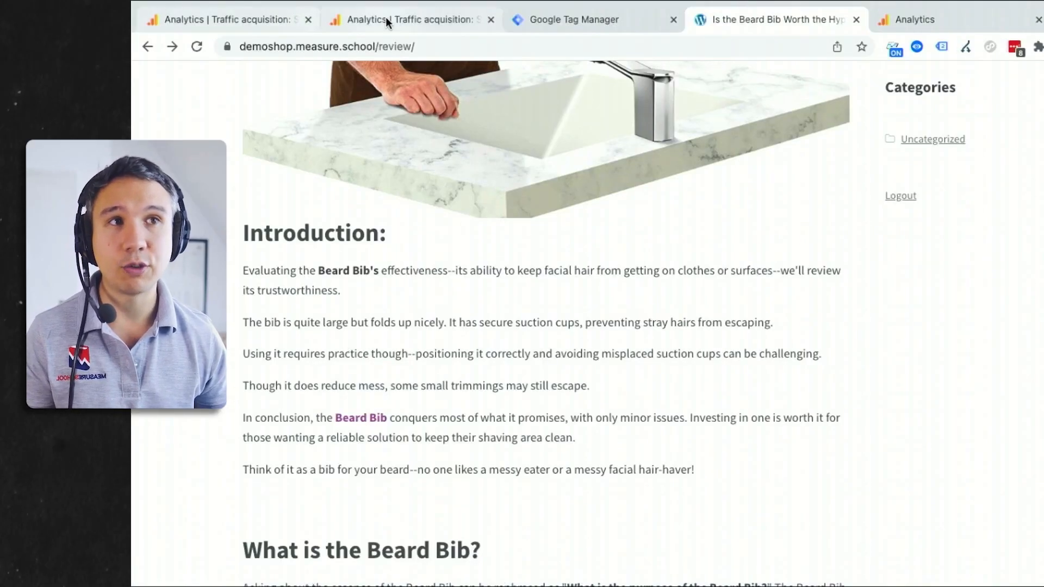
left_click(406, 19)
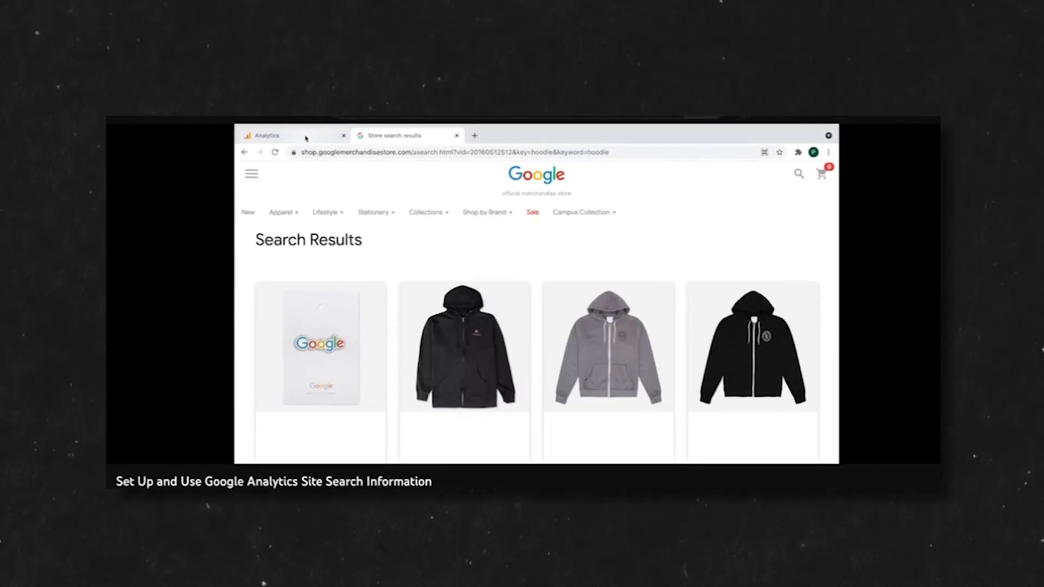
Step: Open the Website Demoshop data stream in Admin and review its enhanced measurement settings
left_click(363, 20)
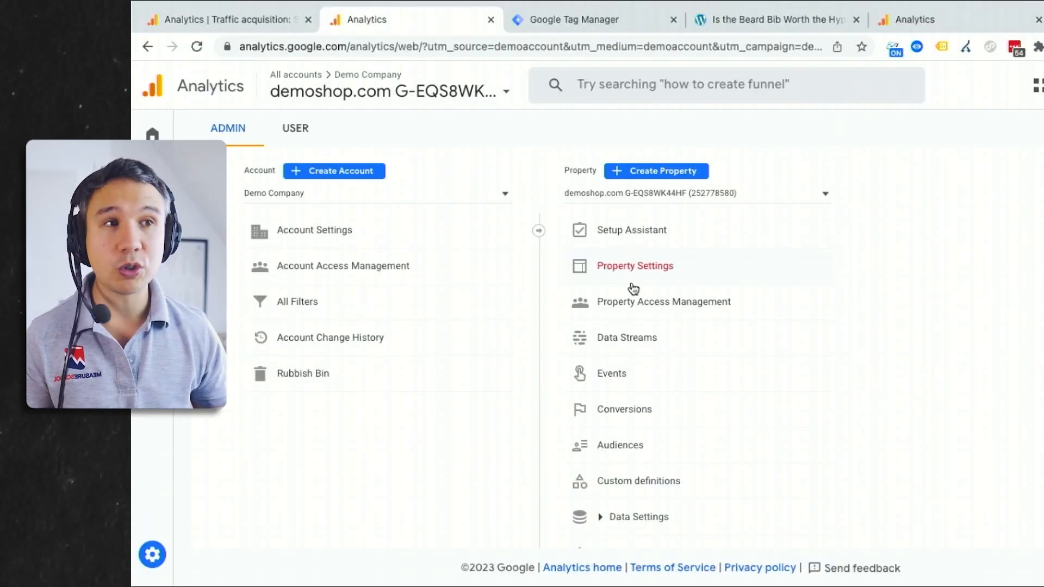
left_click(626, 338)
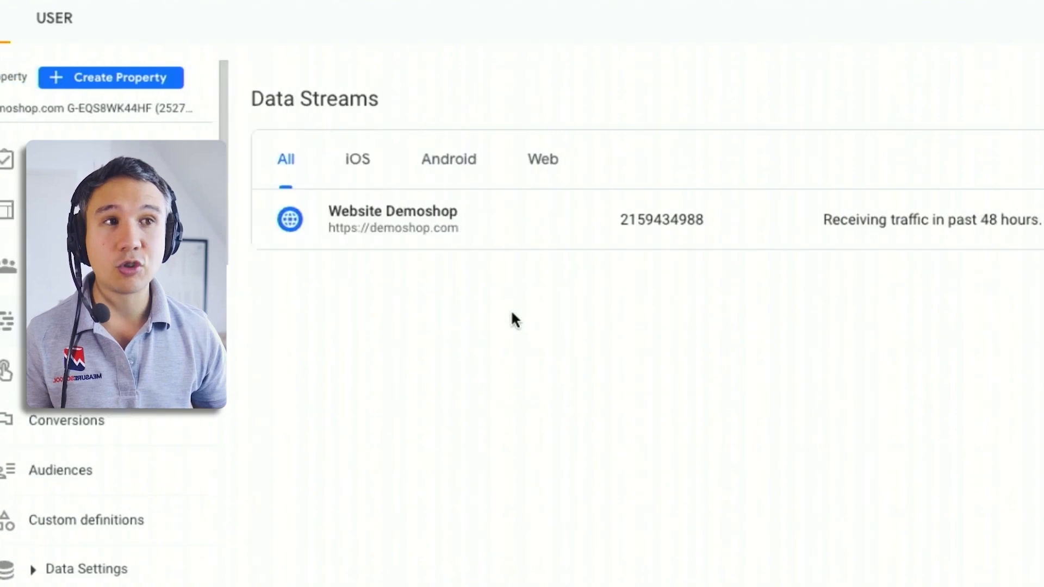
left_click(392, 219)
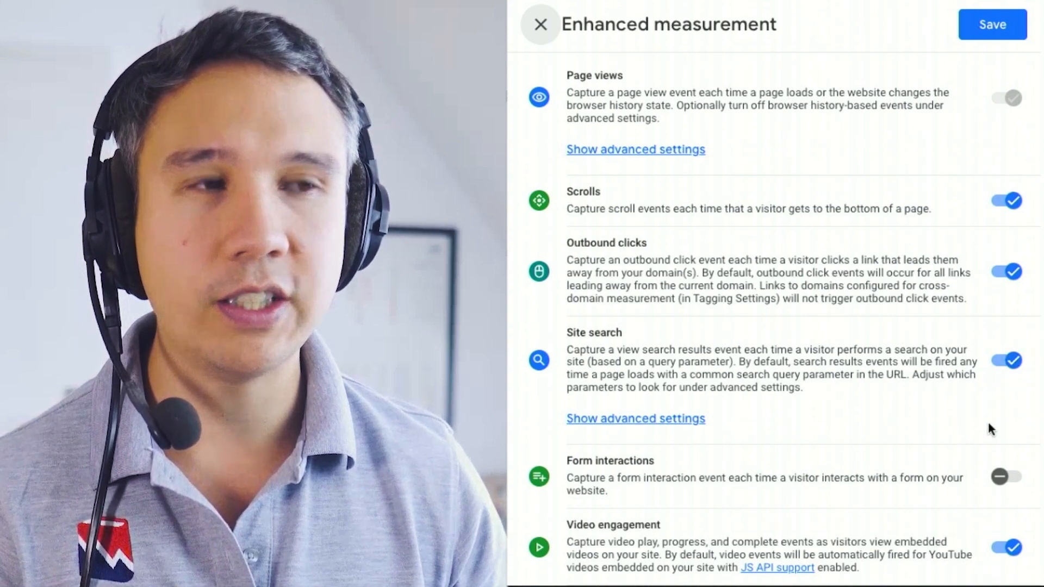
scroll("down", 3)
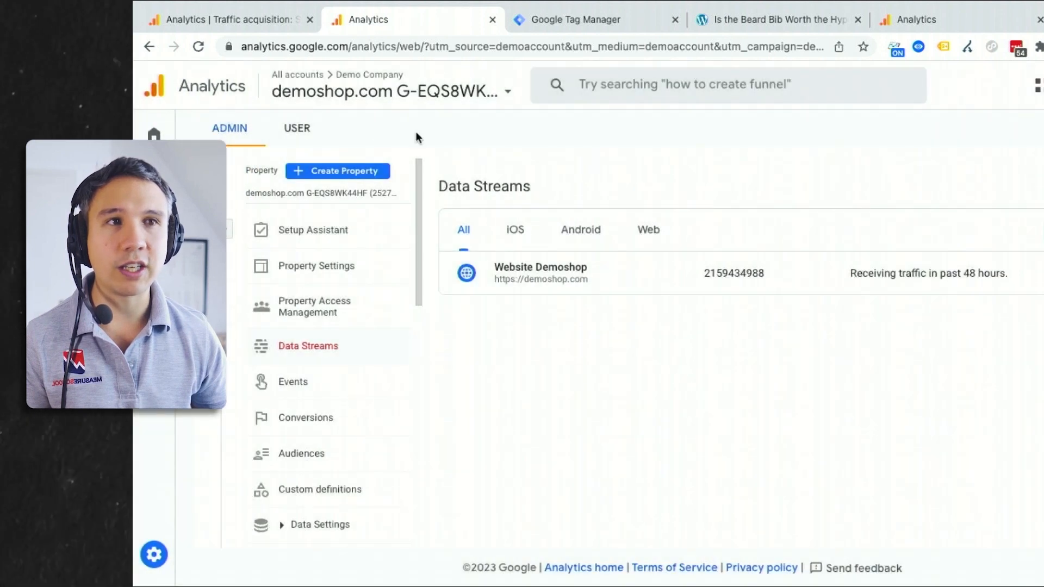
Step: Open DebugView and inspect the page_view event's page_location parameter
left_click(153, 554)
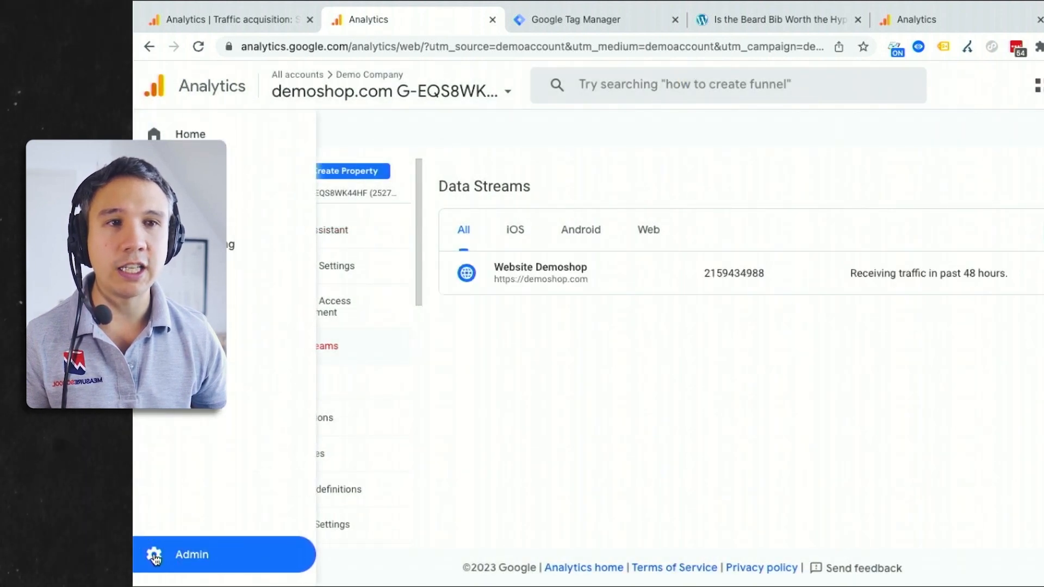
left_click(191, 554)
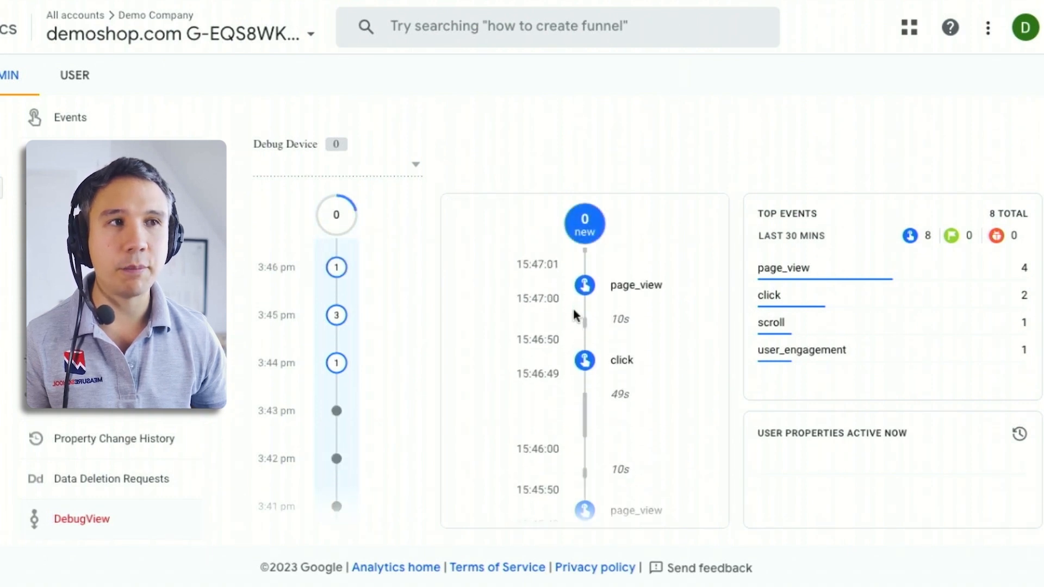
left_click(643, 19)
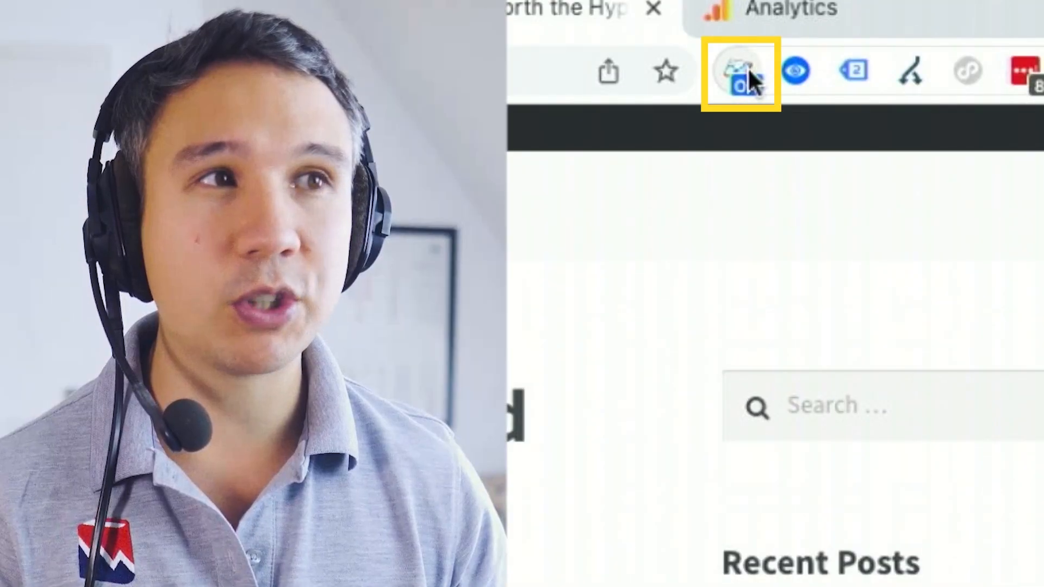
mouse_move(741, 72)
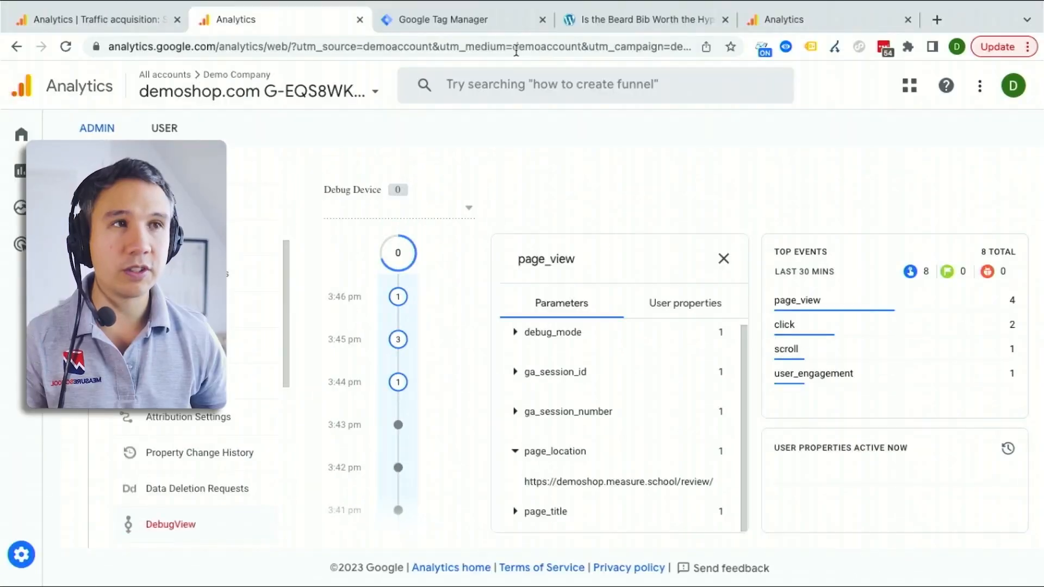
Step: Click the Beard Bib affiliate link again and scroll the click event's link_domain, link_url, outbound parameters
left_click(643, 20)
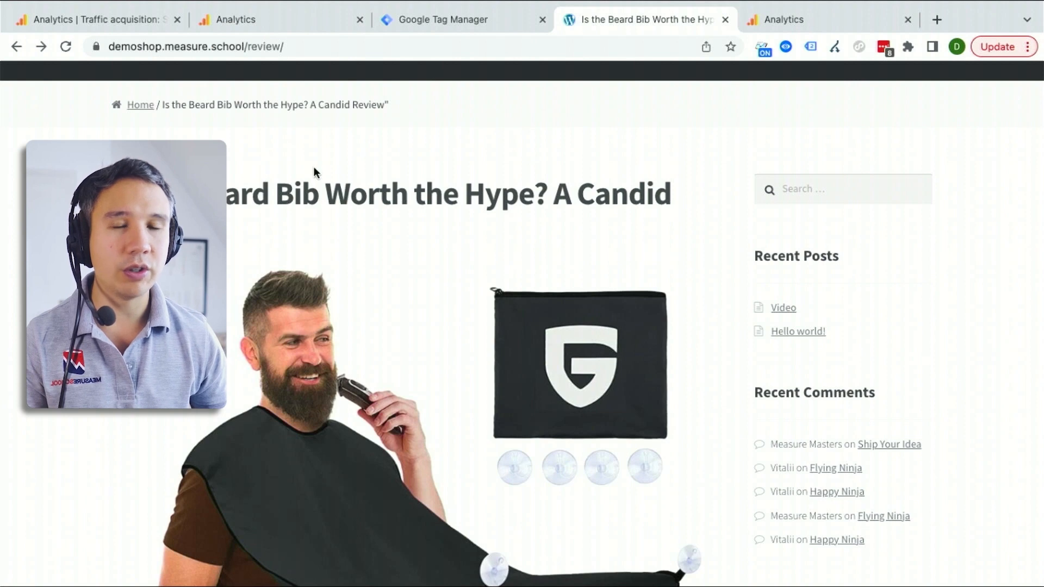
scroll("down", 3)
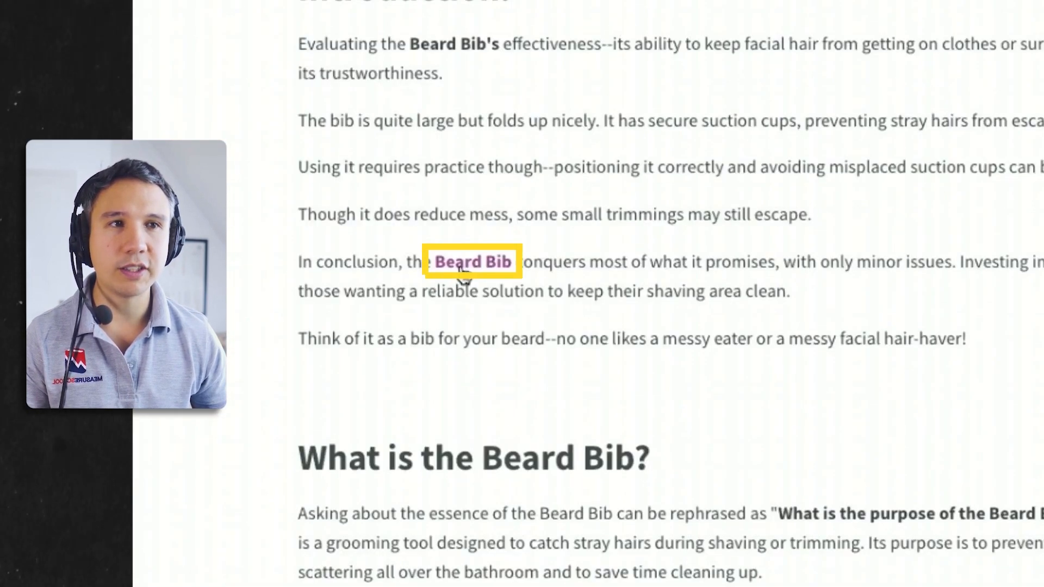
left_click(472, 261)
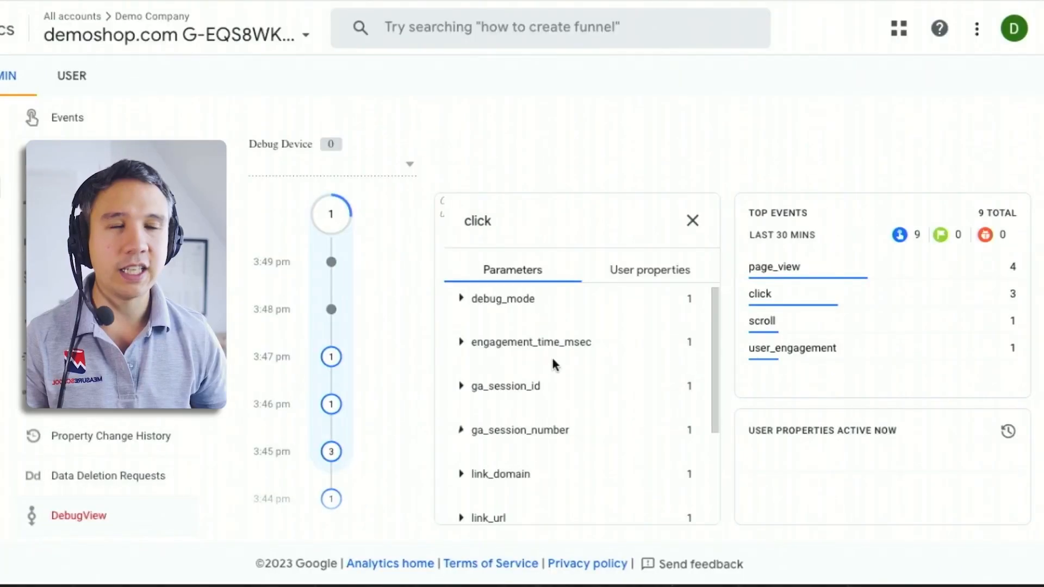
scroll("down", 3)
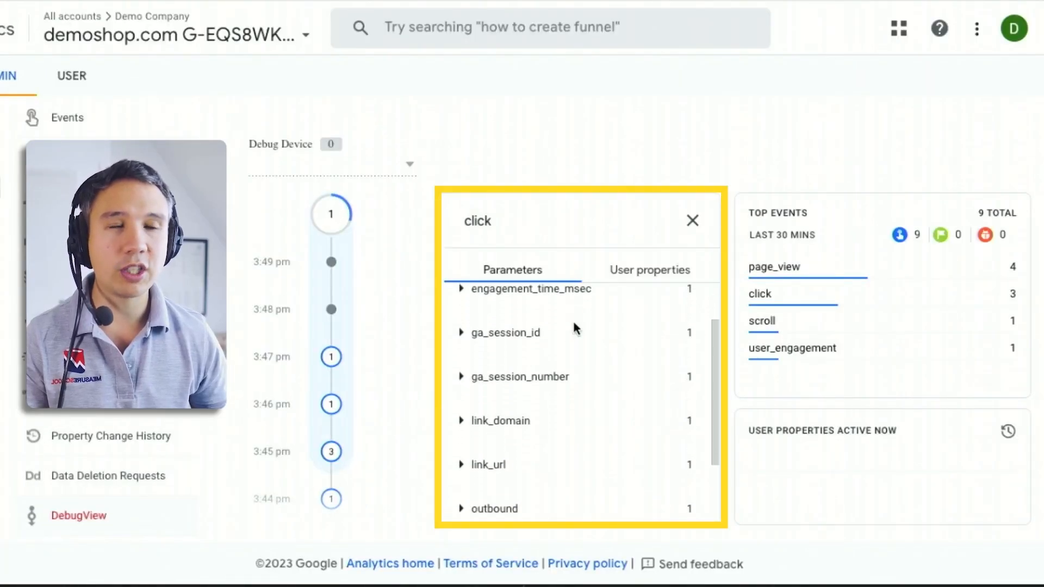
scroll("down", 3)
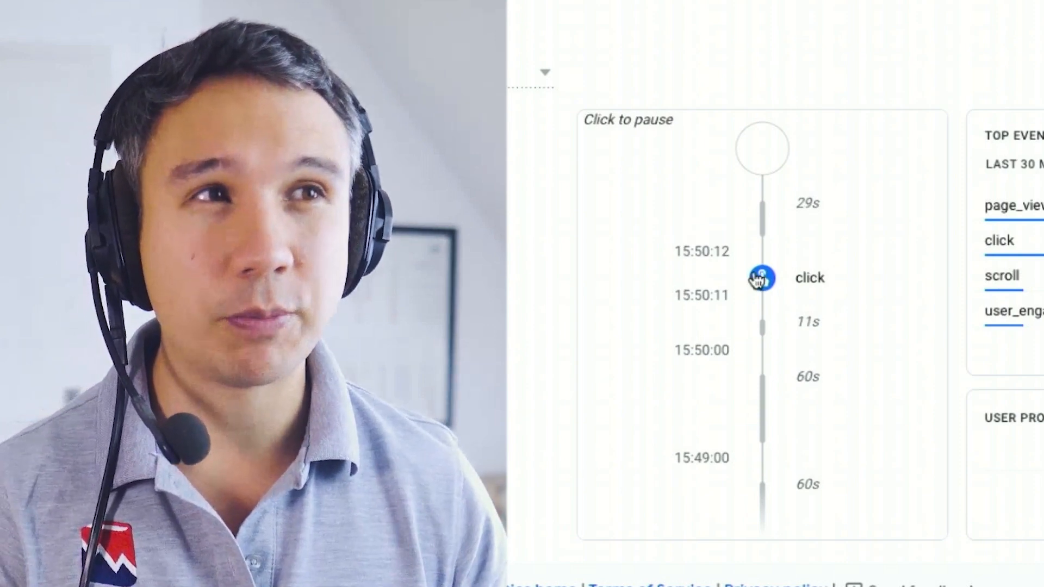
Step: Click the WooCommerce footer link on the review, then return to GA4 DebugView
left_click(765, 19)
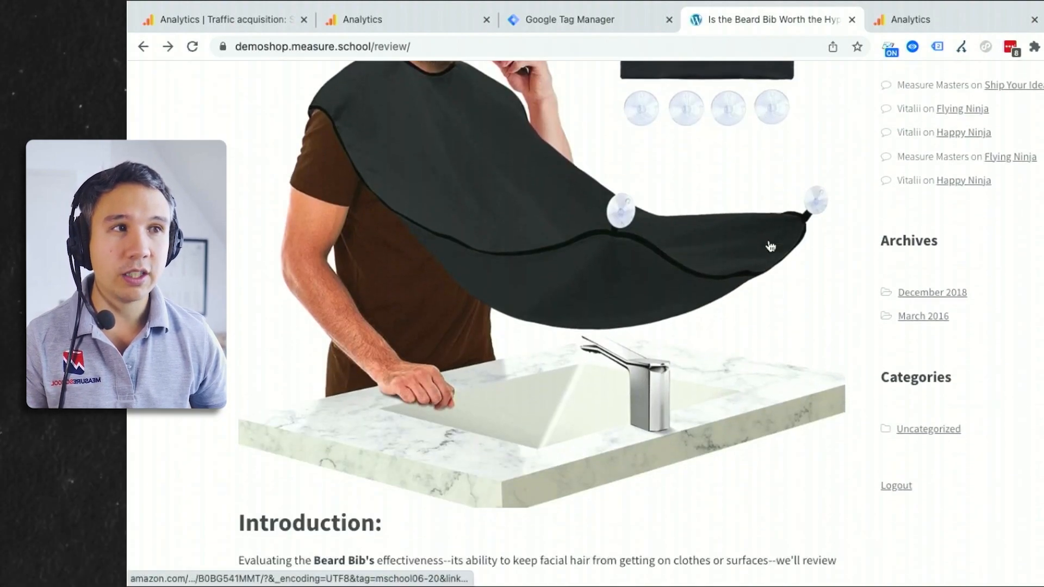
scroll("down", 3)
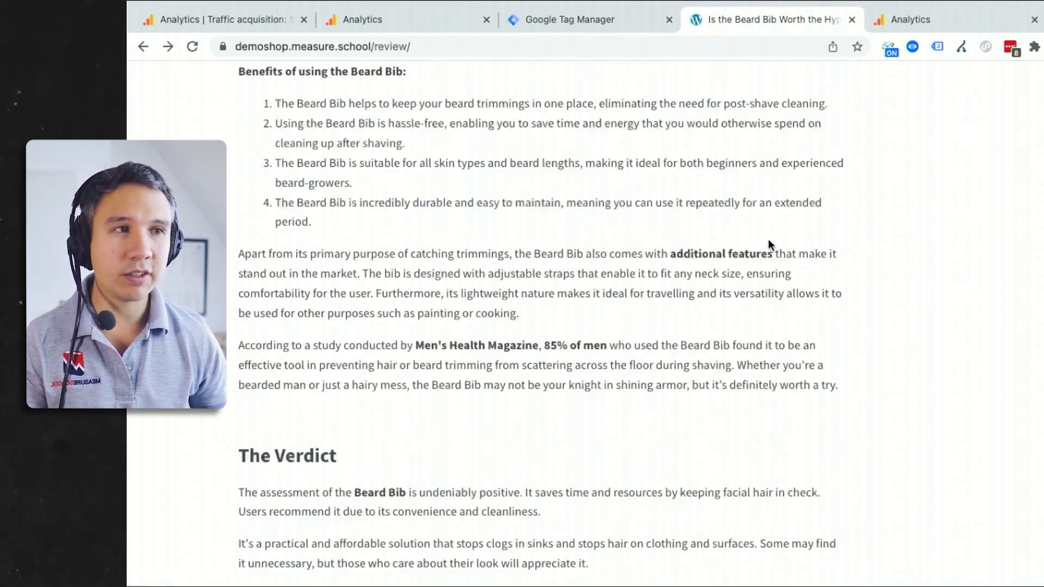
left_click(397, 500)
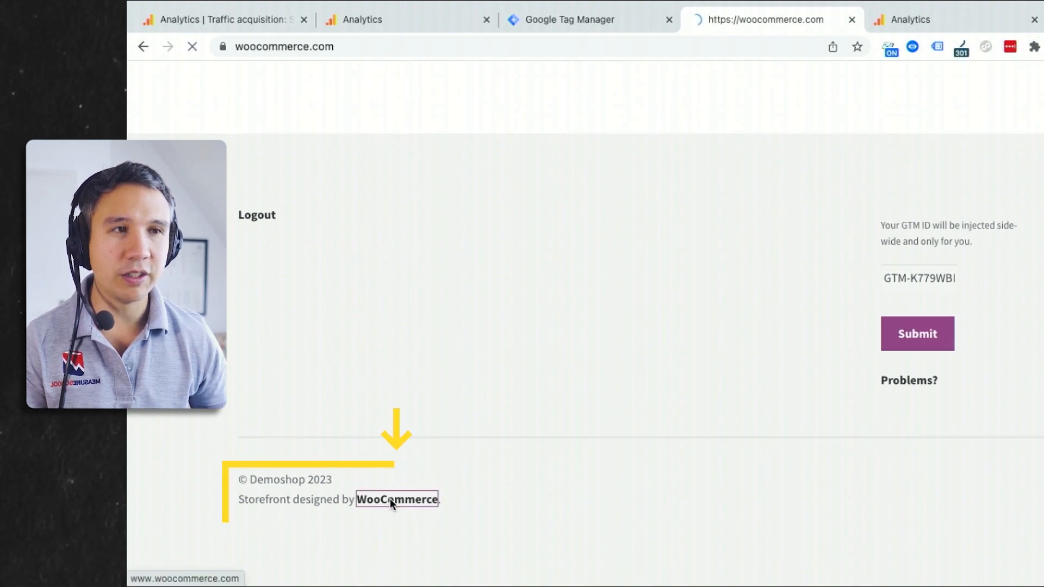
left_click(571, 19)
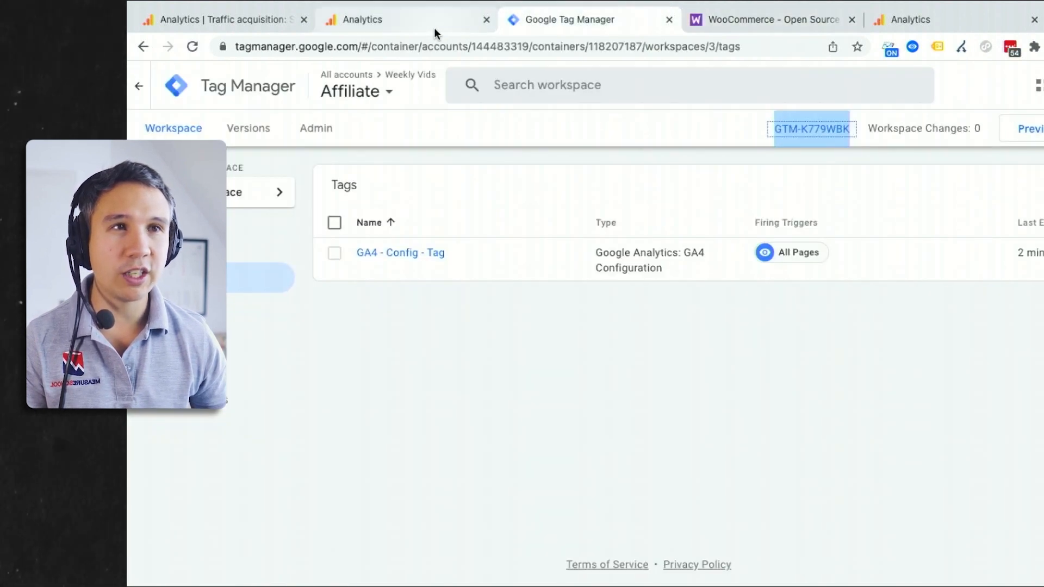
left_click(363, 19)
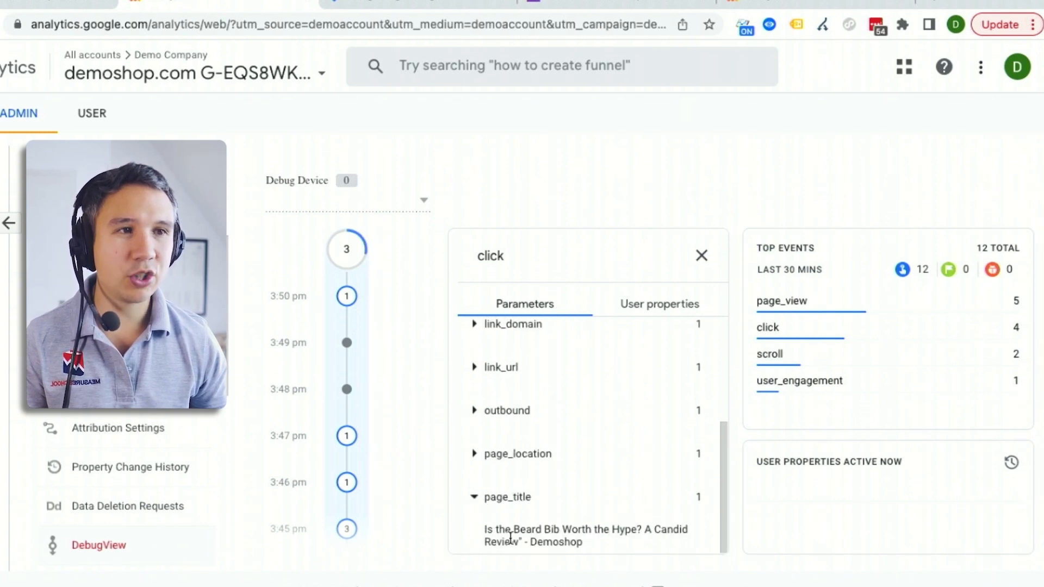
Step: Check the click's link_url shows WooCommerce, then open the Admin Events list
left_click(501, 401)
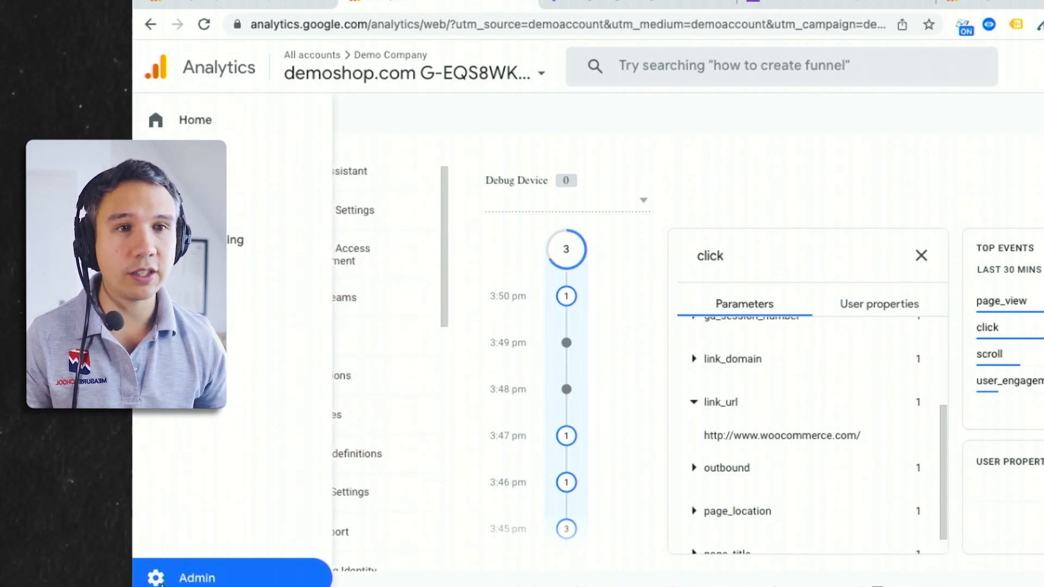
left_click(196, 577)
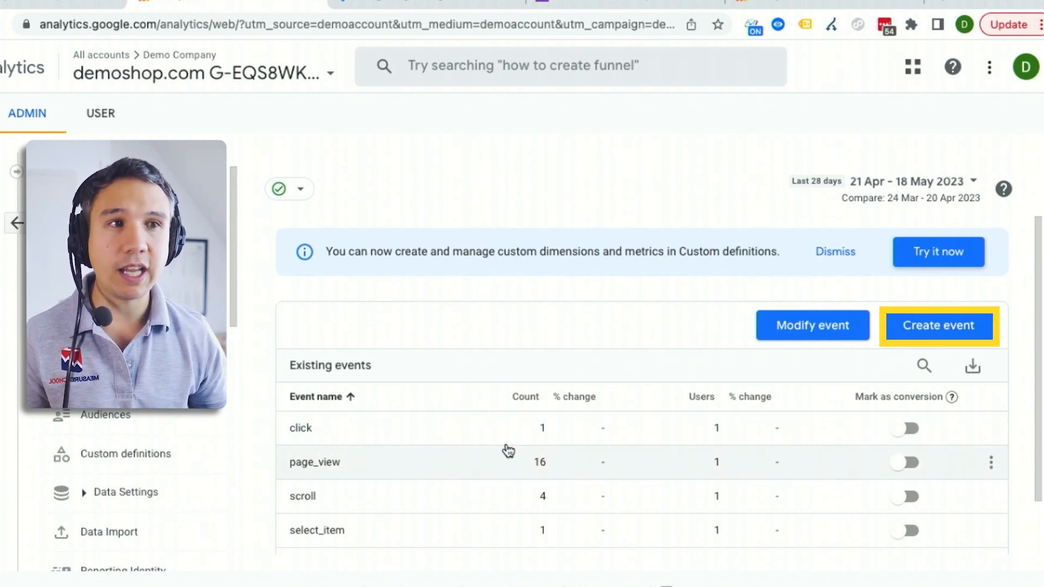
Step: Create a custom event named partner_click with condition event_name equals click
left_click(937, 326)
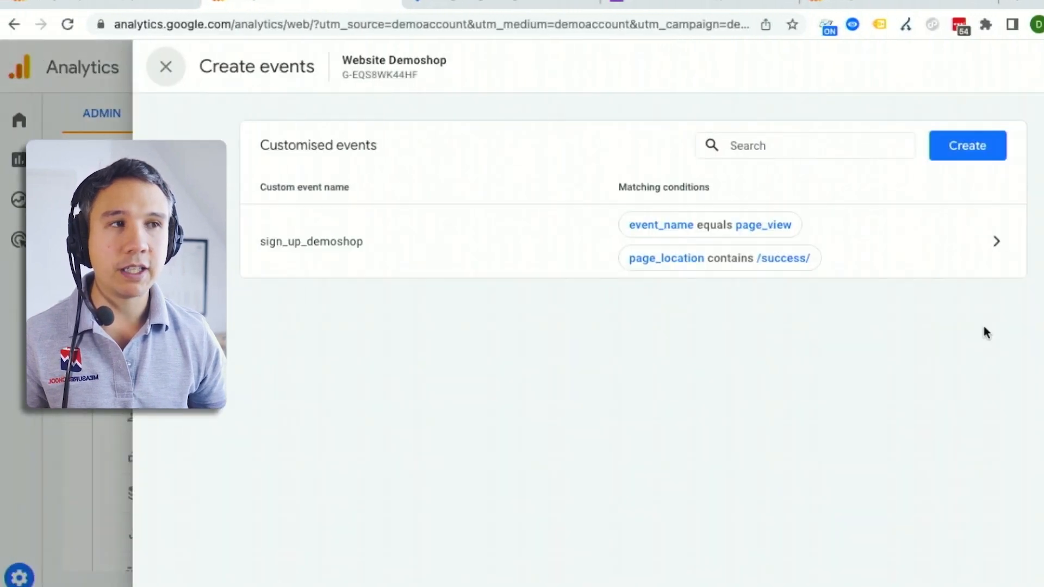
left_click(966, 145)
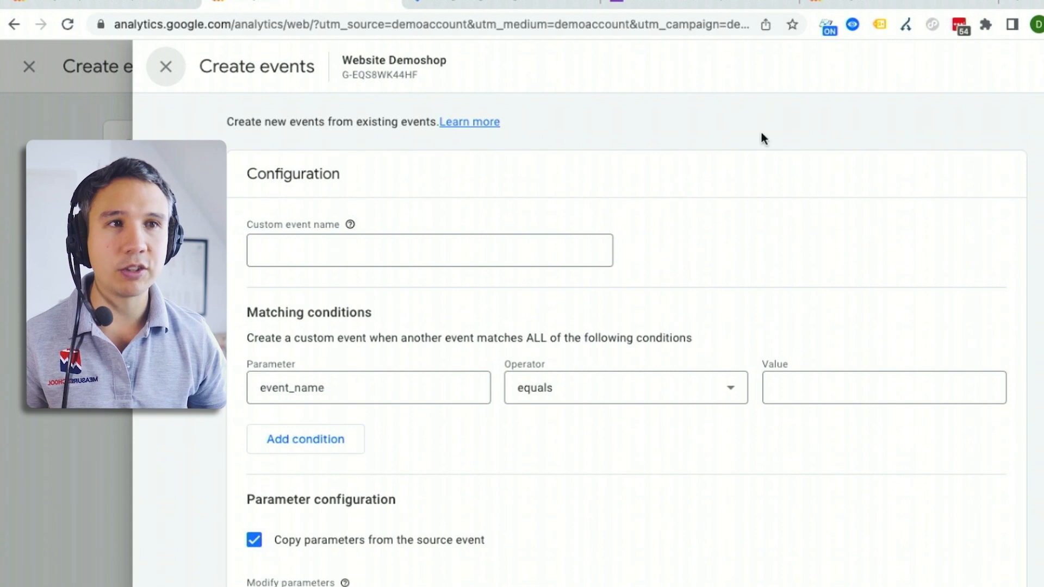
left_click(430, 250)
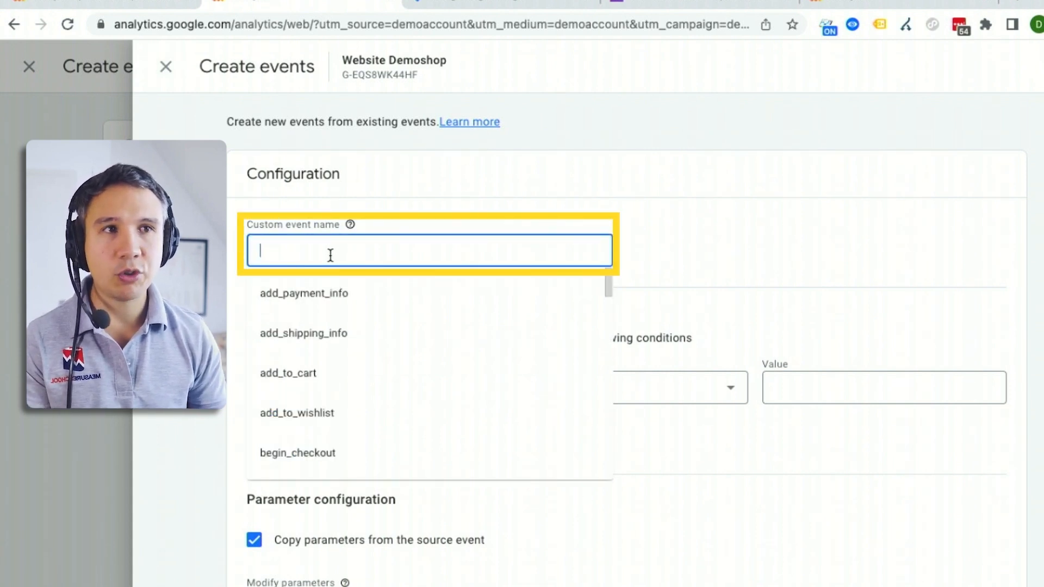
type("partner_click")
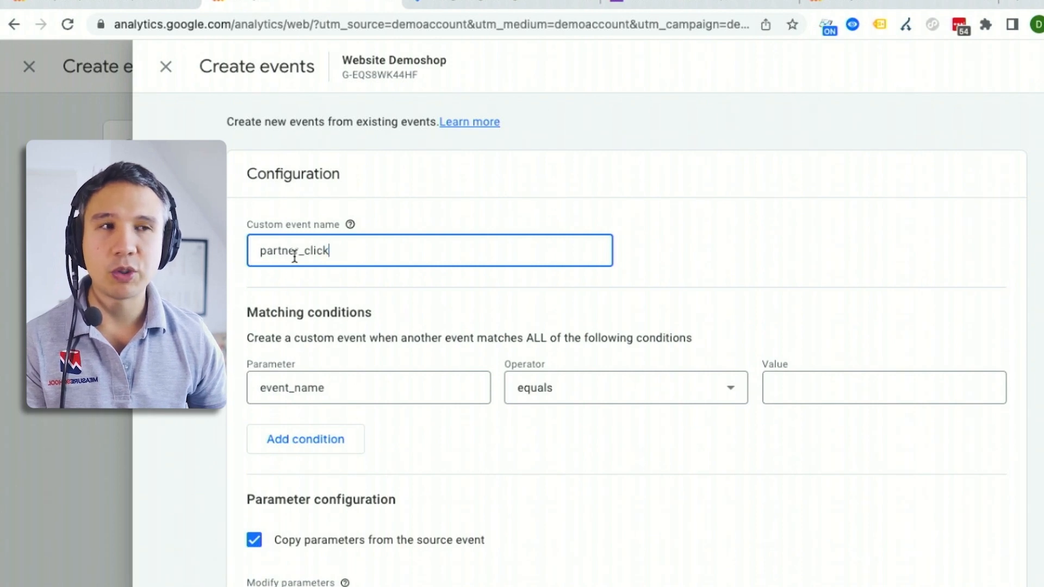
mouse_move(246, 268)
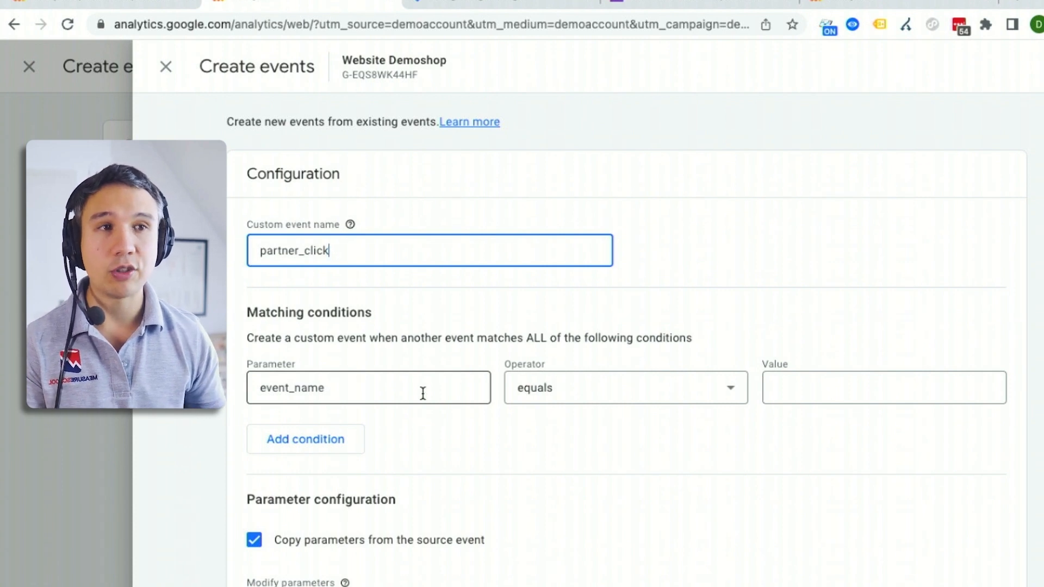
left_click(883, 387)
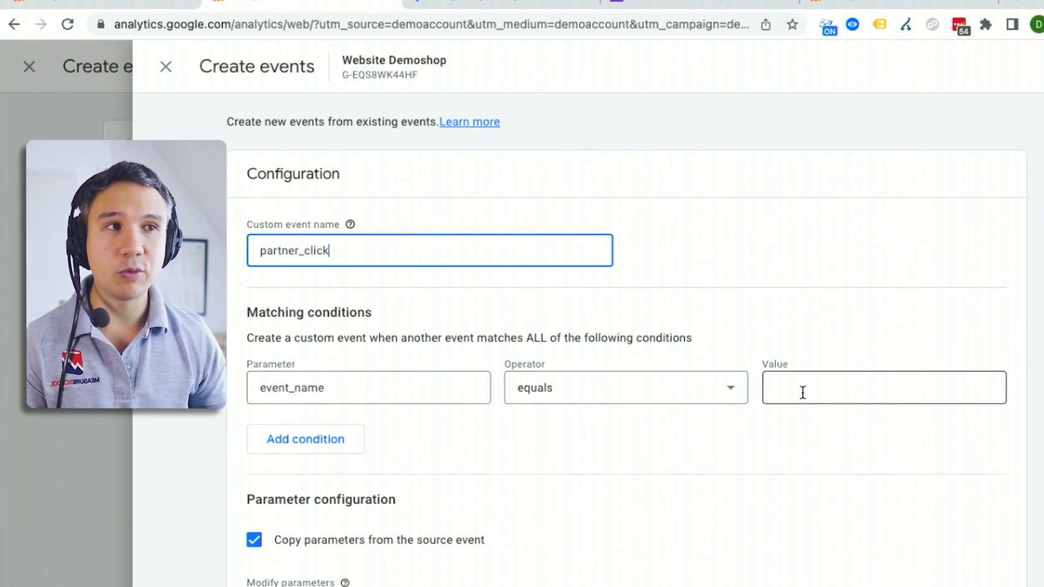
type("click")
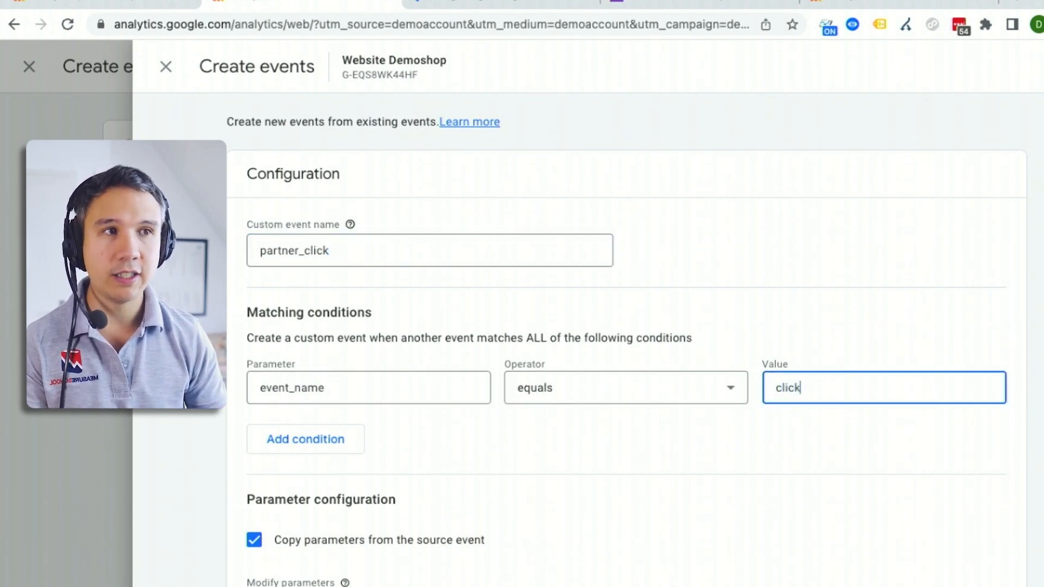
Step: Add a second condition requiring link_url to contain amazon.com
left_click(305, 439)
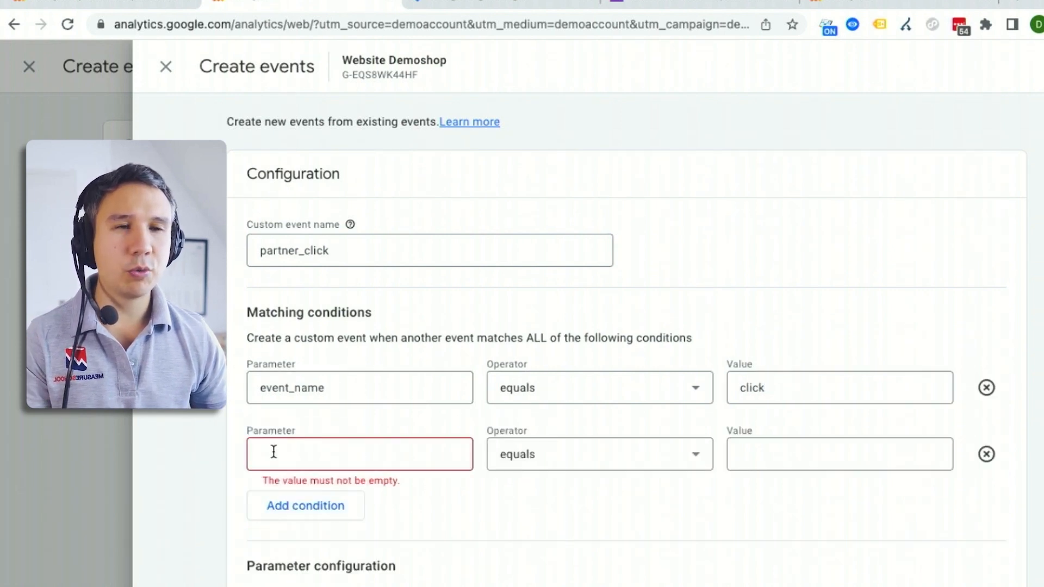
left_click(359, 453)
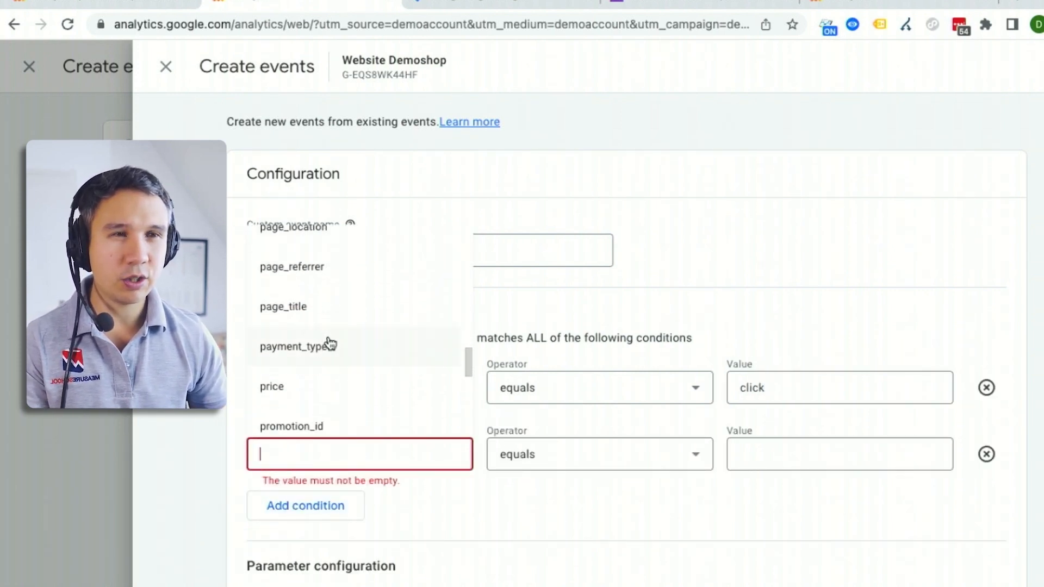
scroll("down", 3)
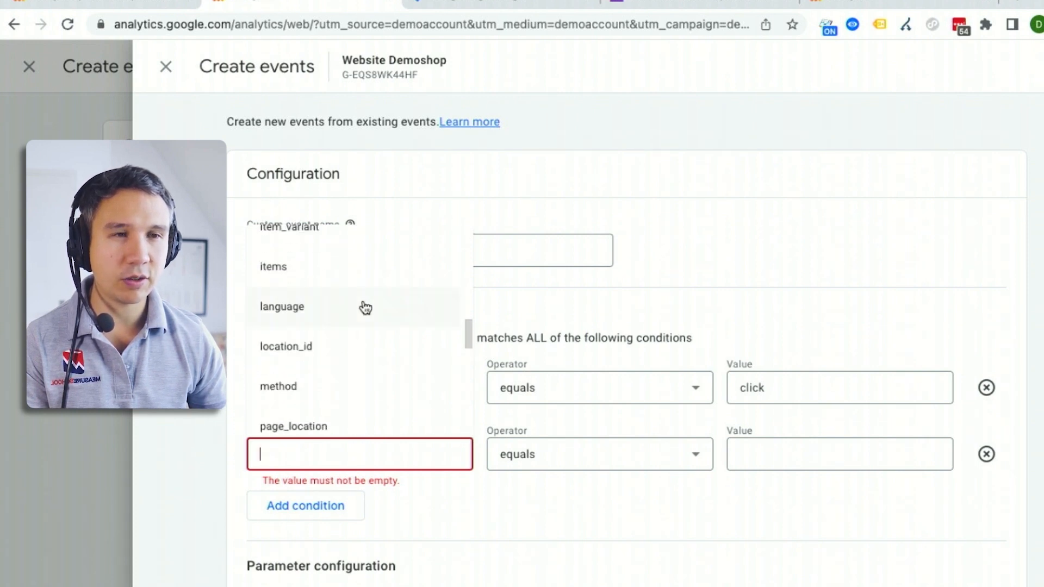
scroll("down", 3)
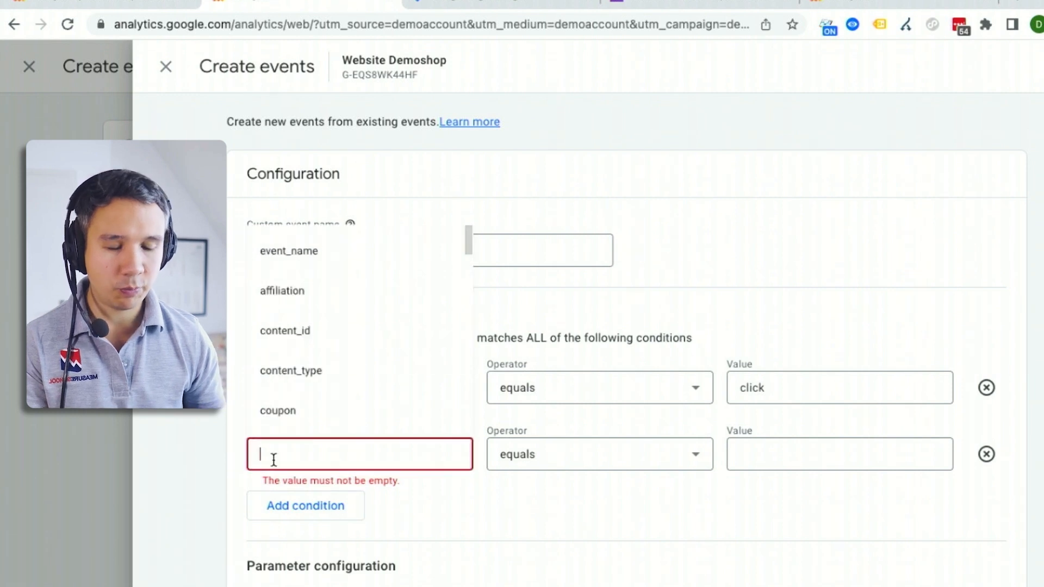
type("link_")
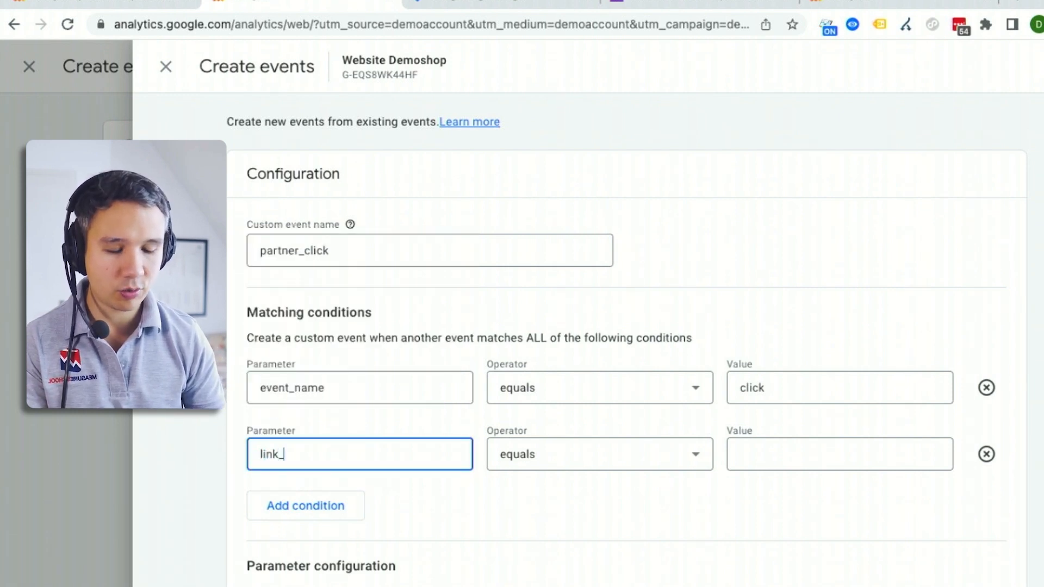
type("url")
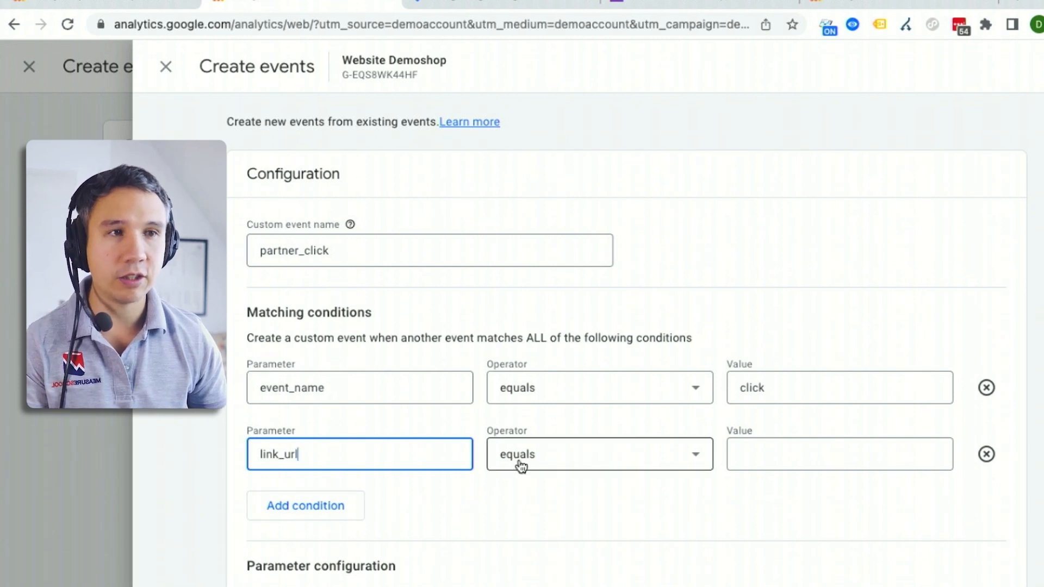
left_click(597, 454)
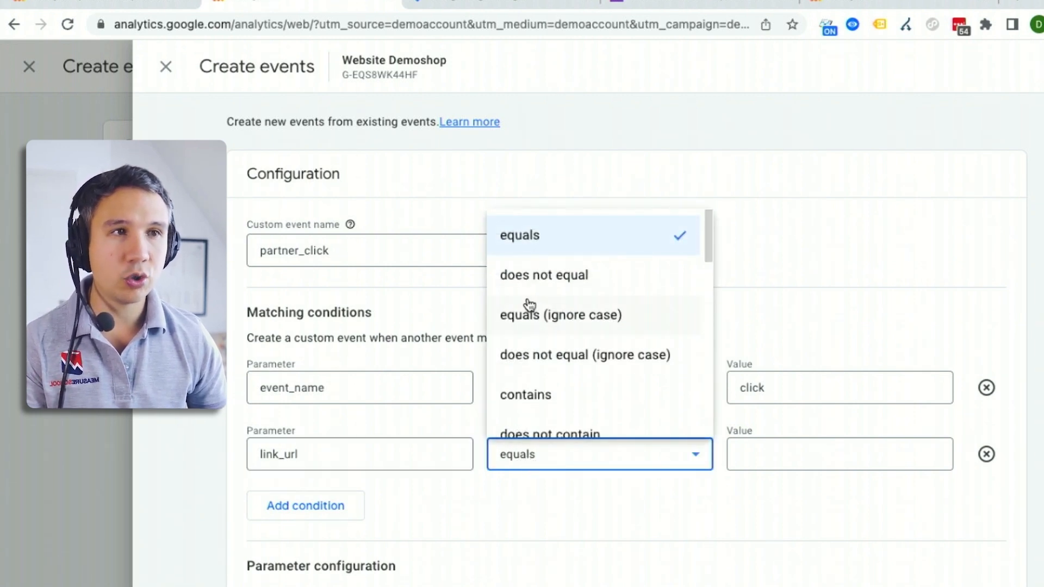
type("amazon.com")
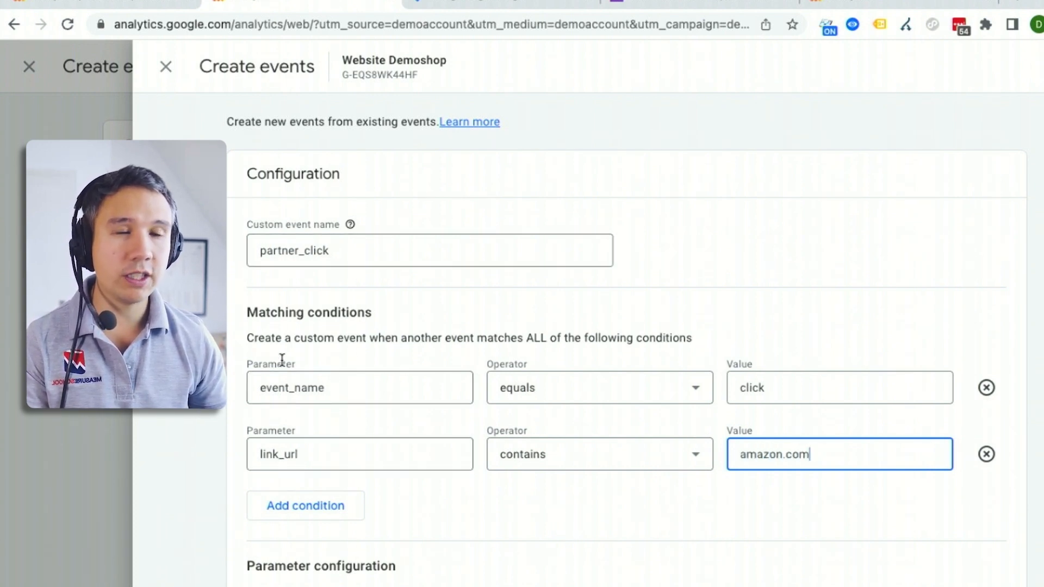
scroll("down", 3)
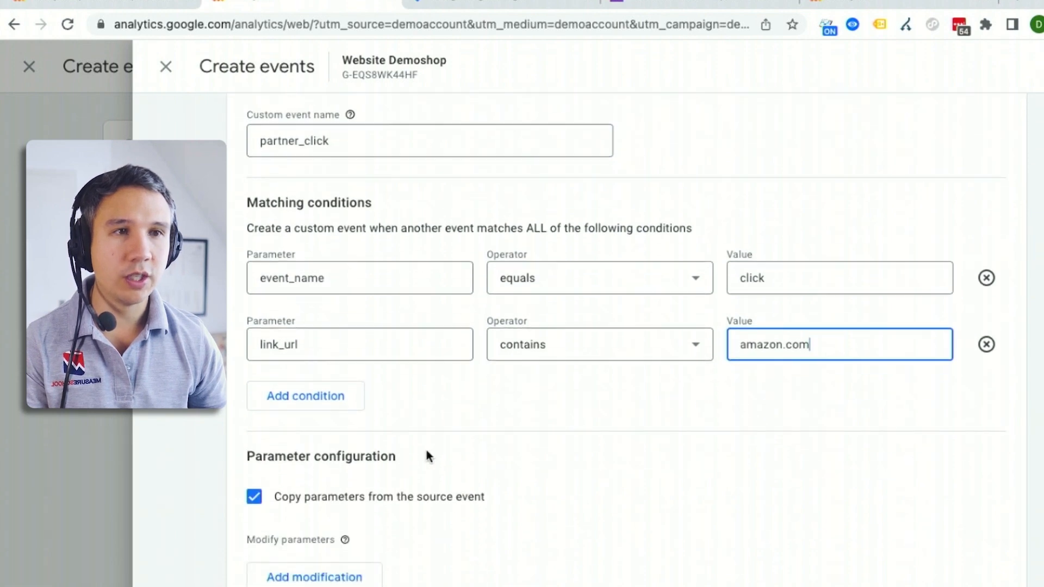
mouse_move(315, 515)
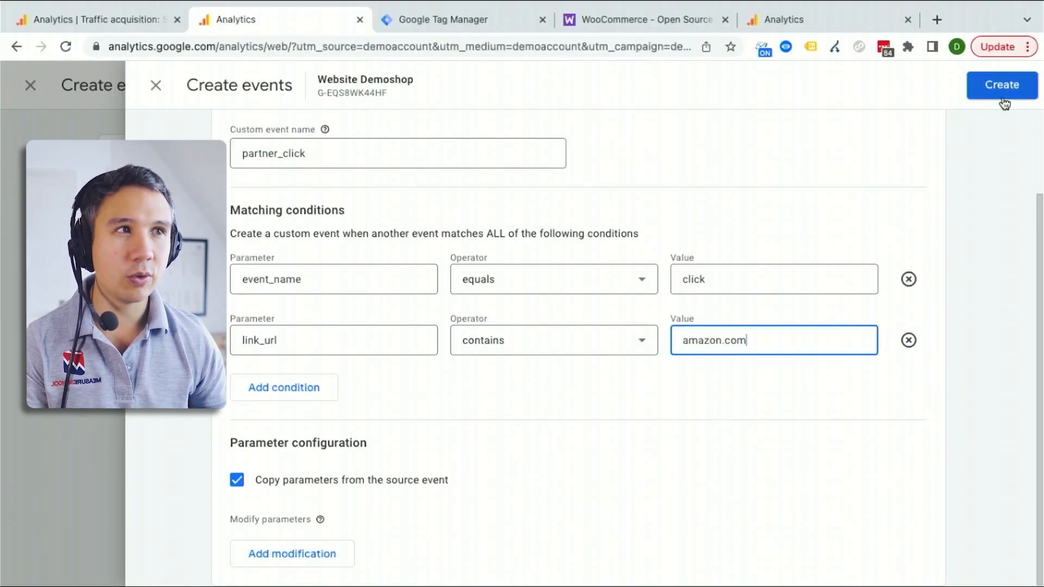
Step: Save the partner_click custom event, open DebugView, and switch to the Demoshop site
left_click(1001, 85)
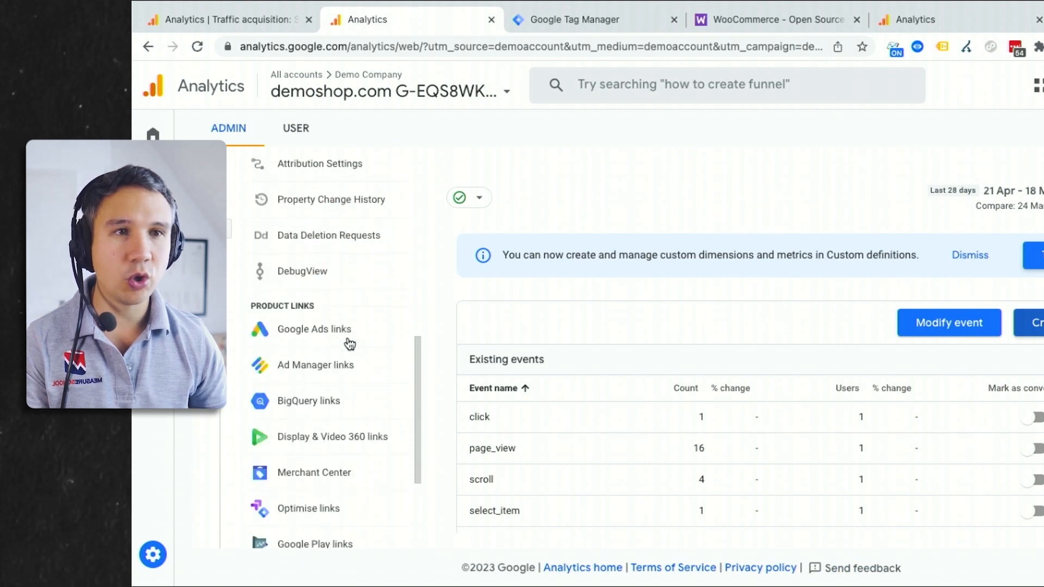
left_click(302, 270)
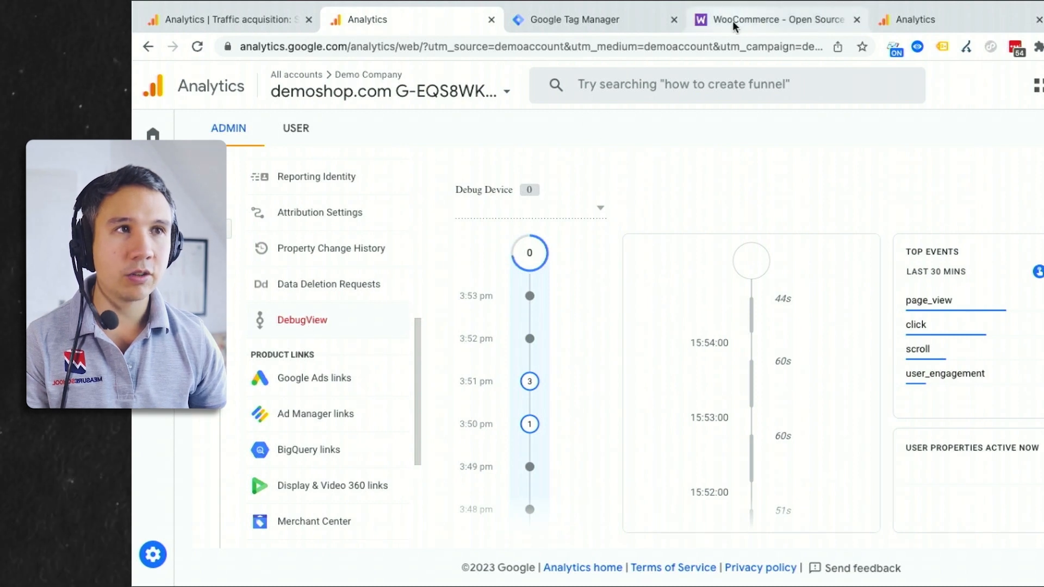
left_click(772, 19)
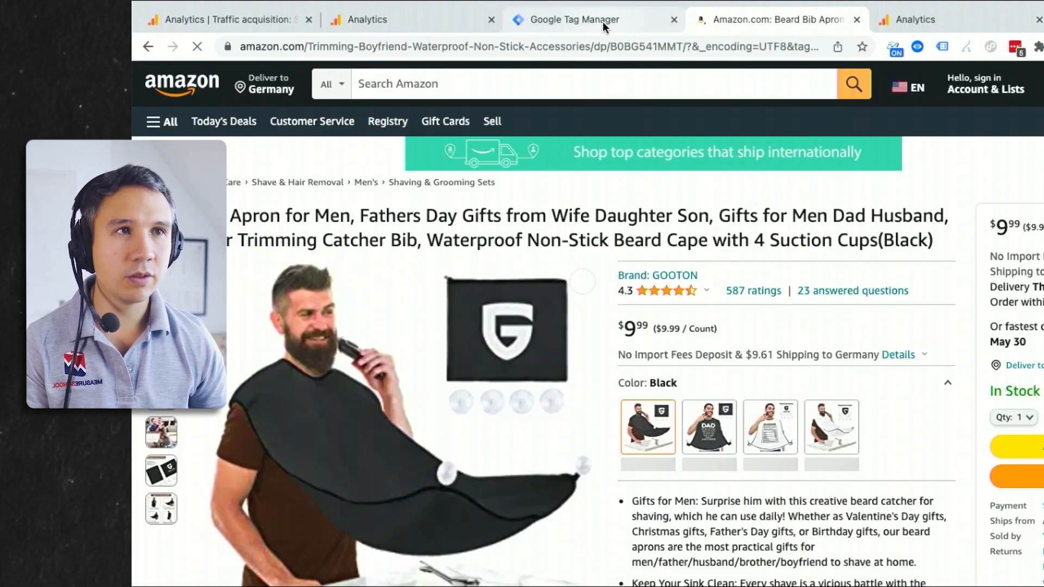
Step: Trigger outbound clicks from the beard bib review via the WooCommerce footer link, then return to Analytics
left_click(367, 20)
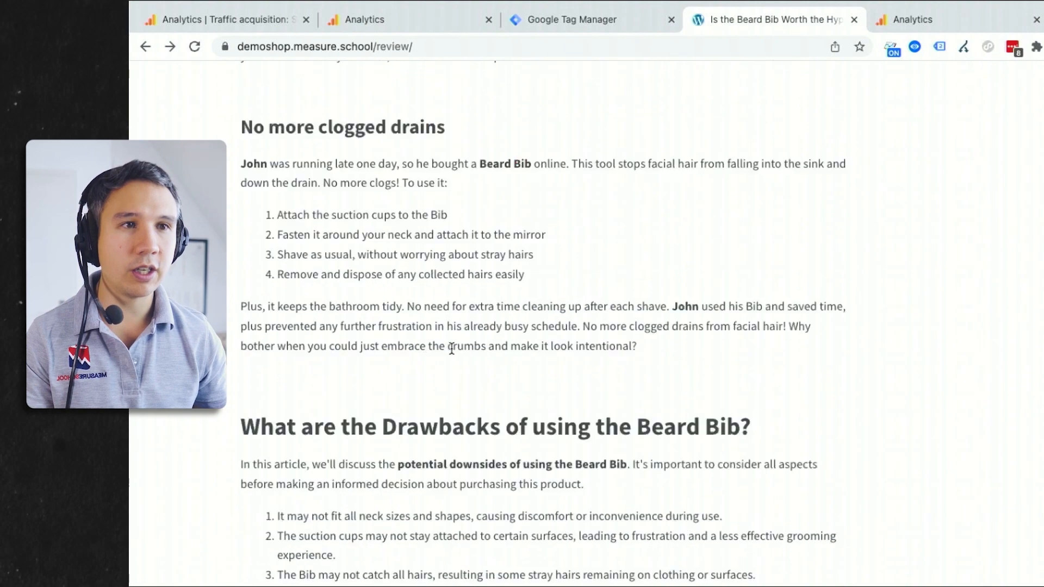
scroll("down", 3)
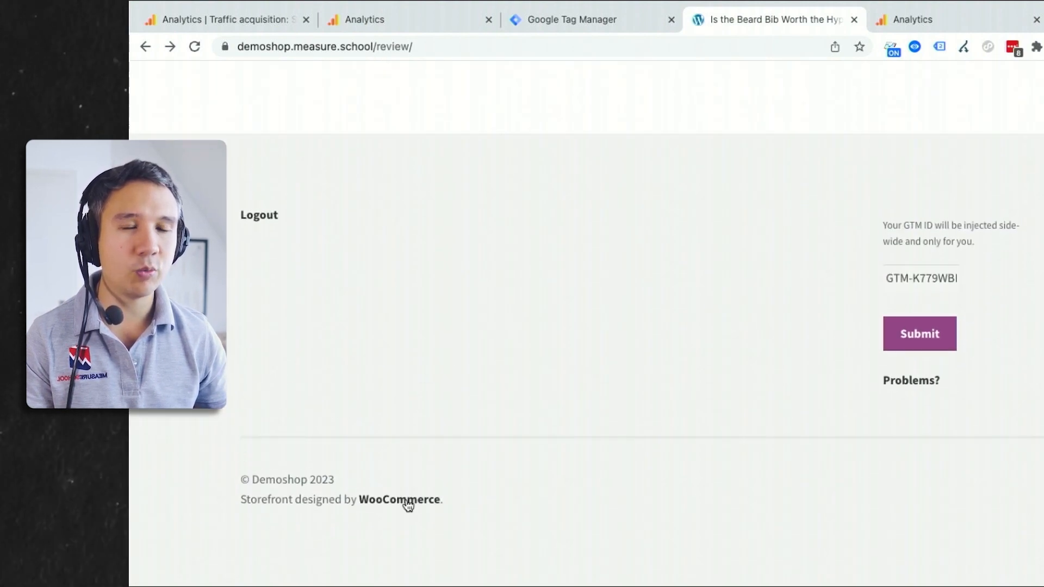
left_click(399, 499)
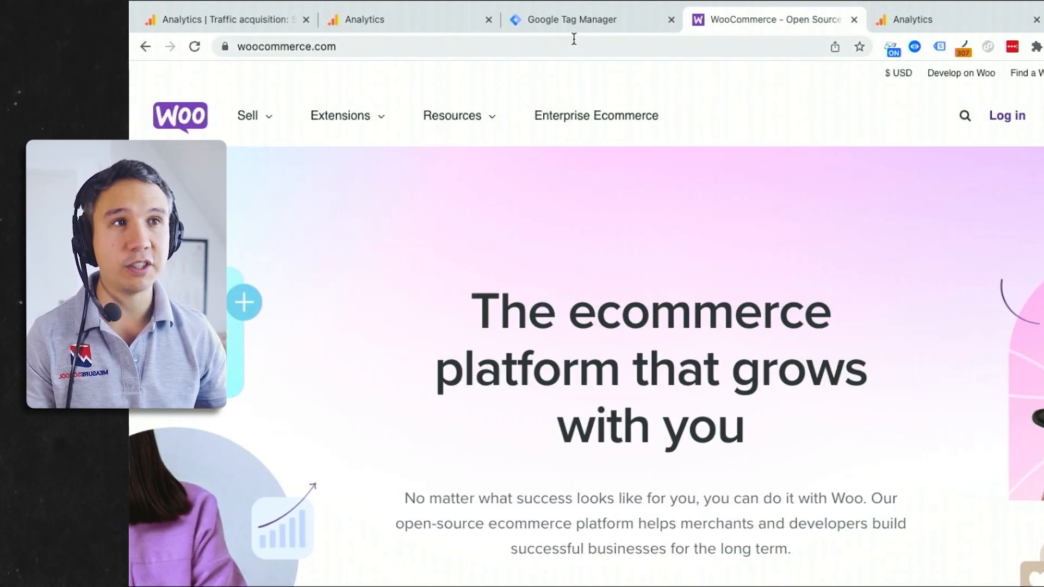
left_click(365, 20)
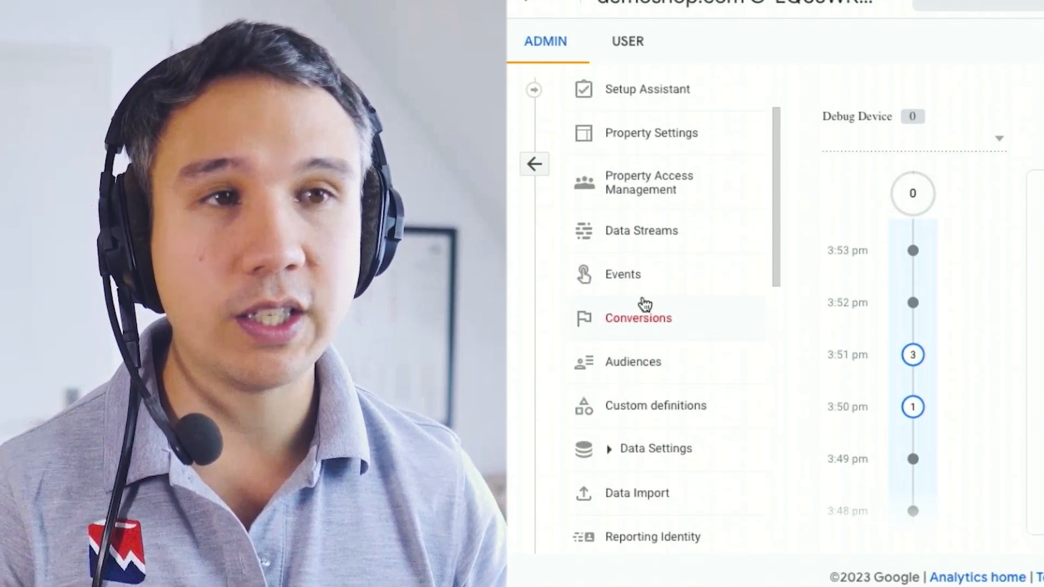
Step: Open the Admin Events table listing click, page_view, scroll, select_item, session_start and view_item
left_click(621, 273)
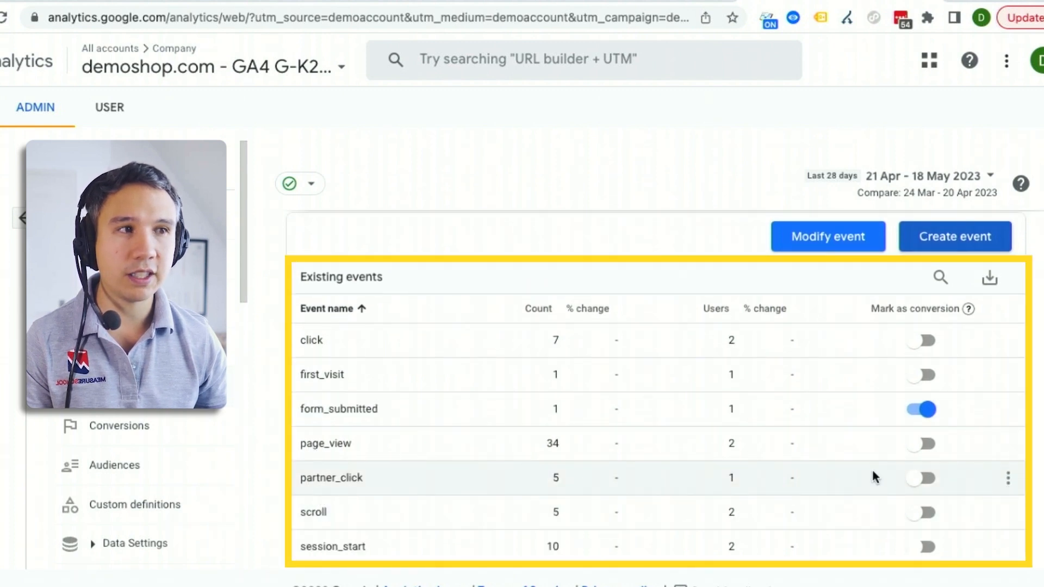
left_click(921, 478)
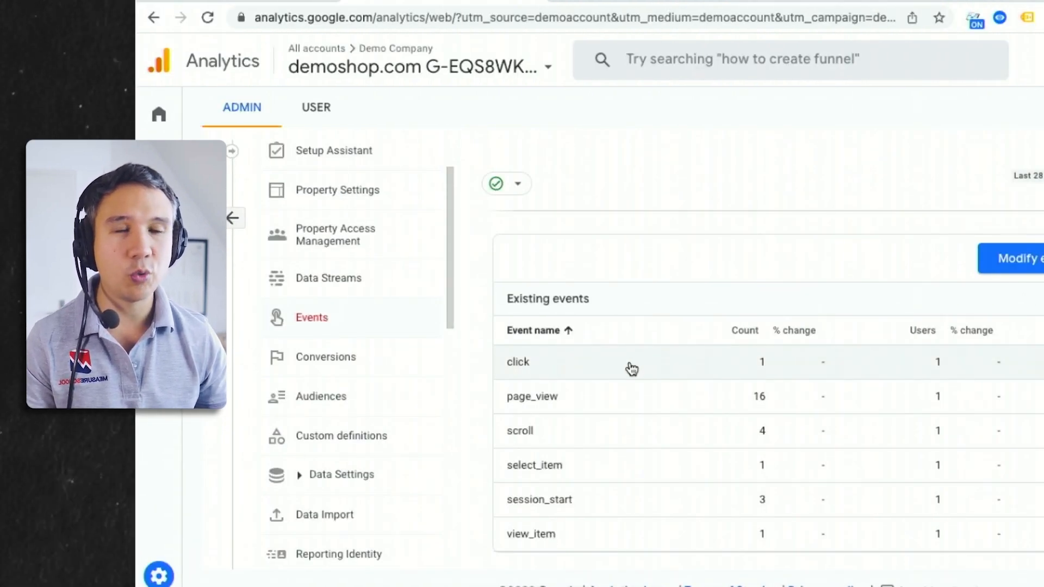
Step: Create a new conversion event by choosing the suggested partner_click event name
left_click(326, 356)
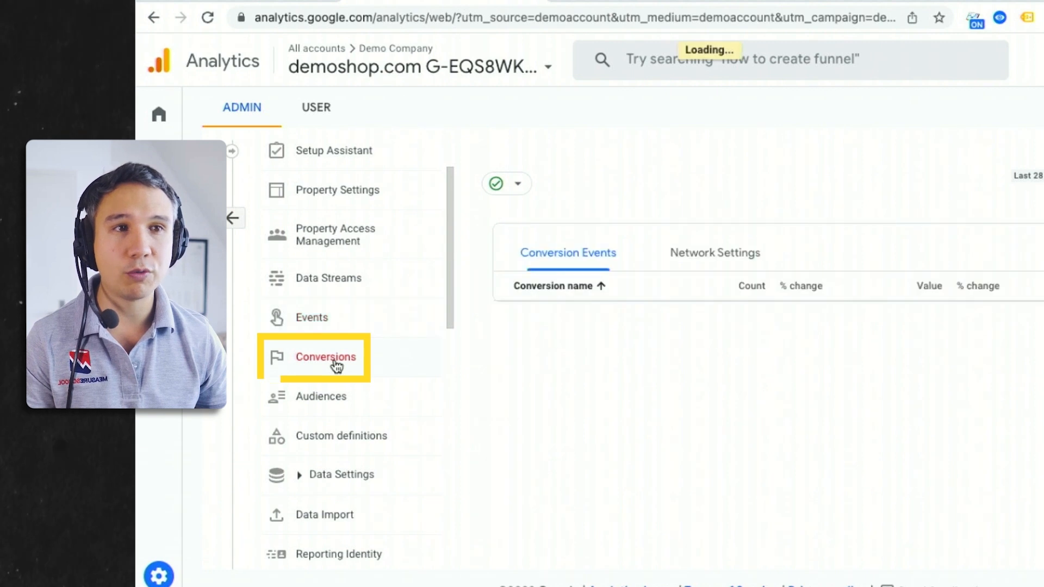
left_click(935, 247)
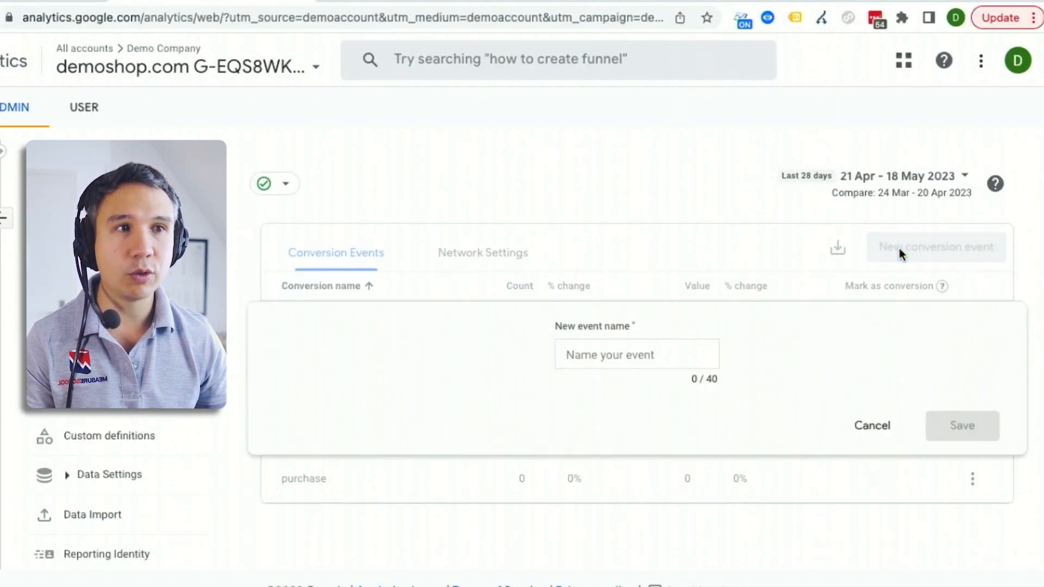
left_click(635, 354)
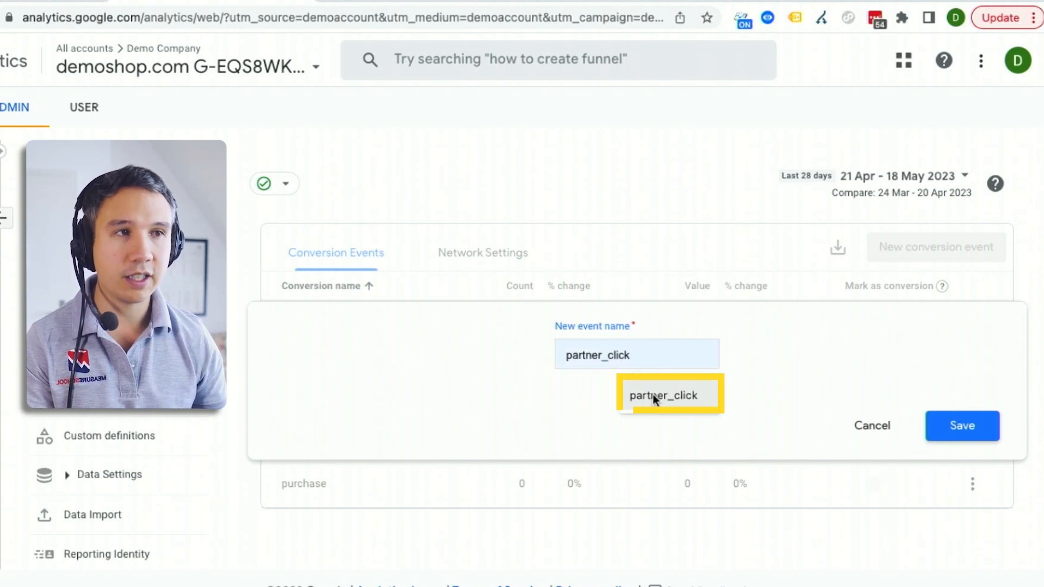
left_click(961, 427)
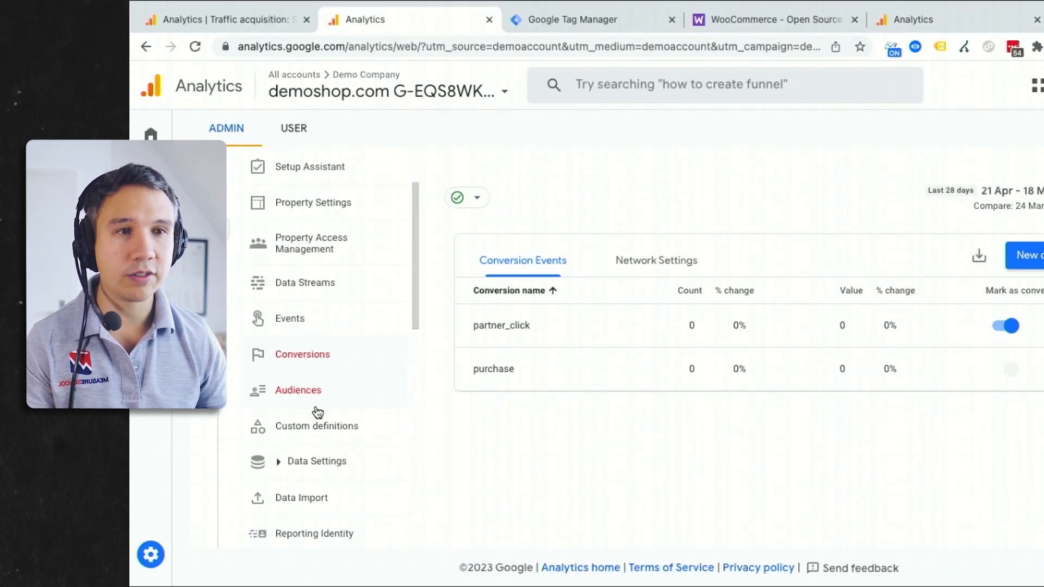
left_click(769, 20)
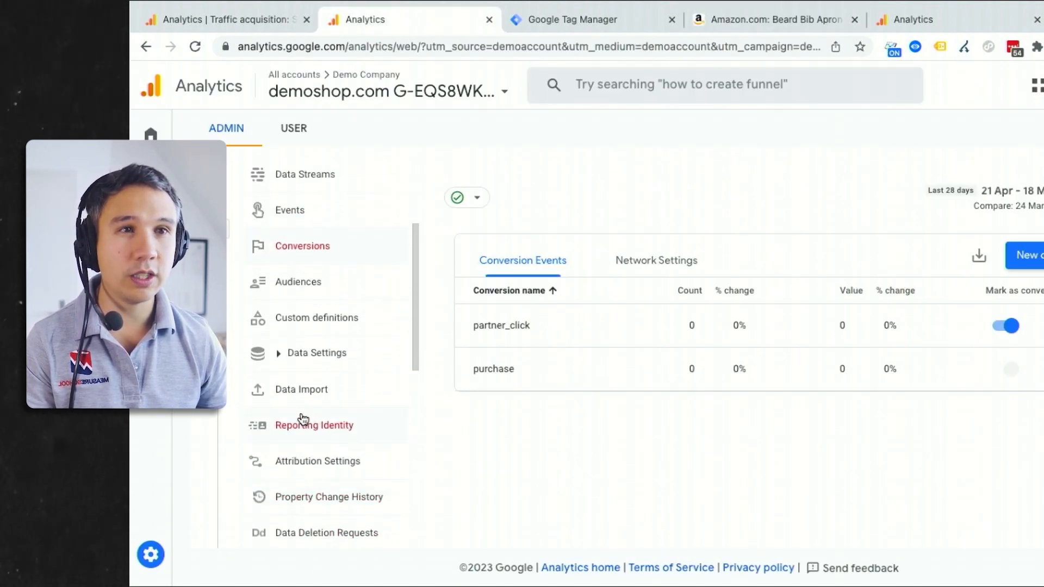
scroll("down", 3)
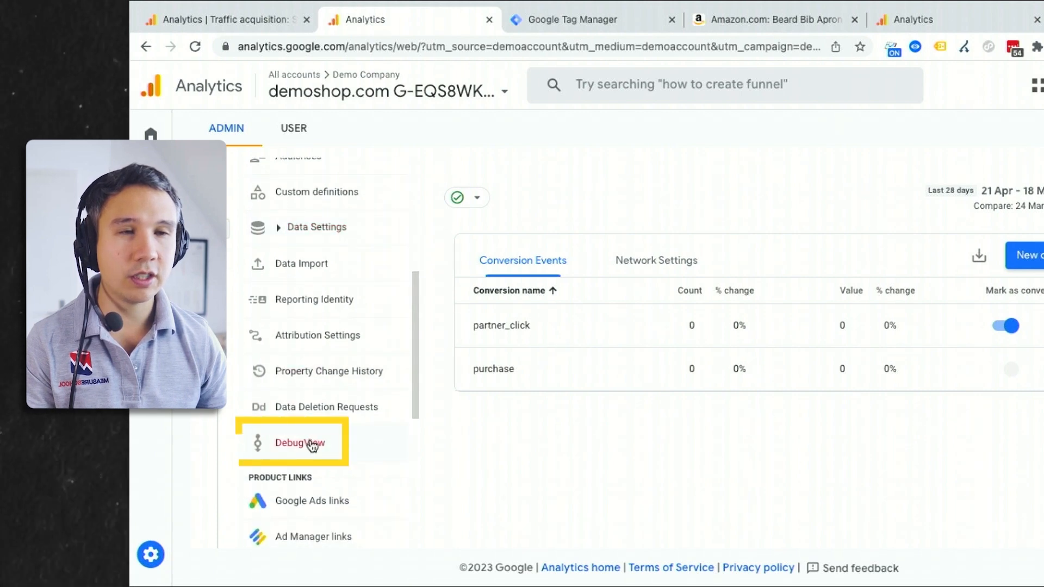
left_click(299, 442)
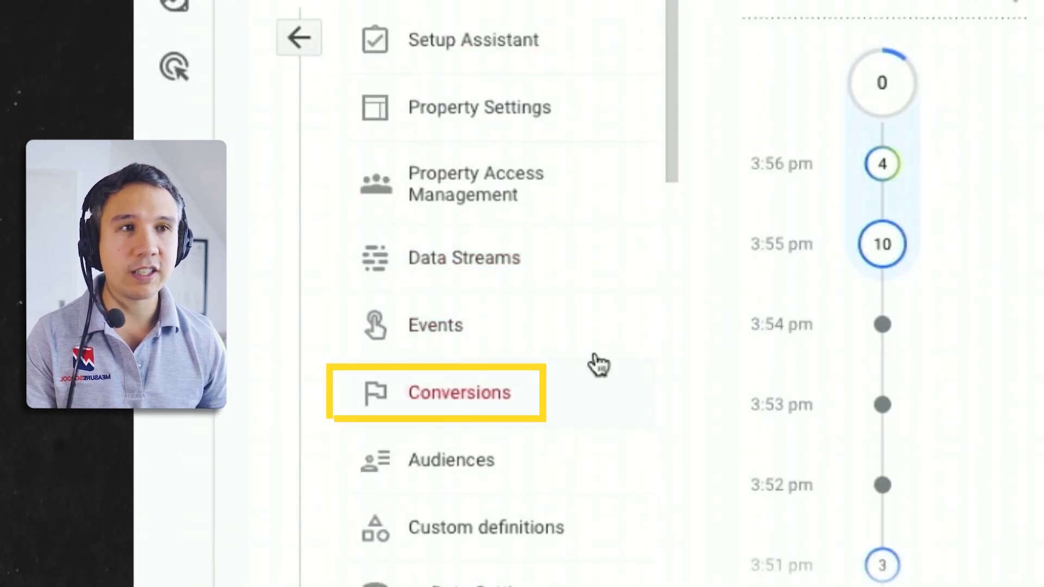
left_click(458, 392)
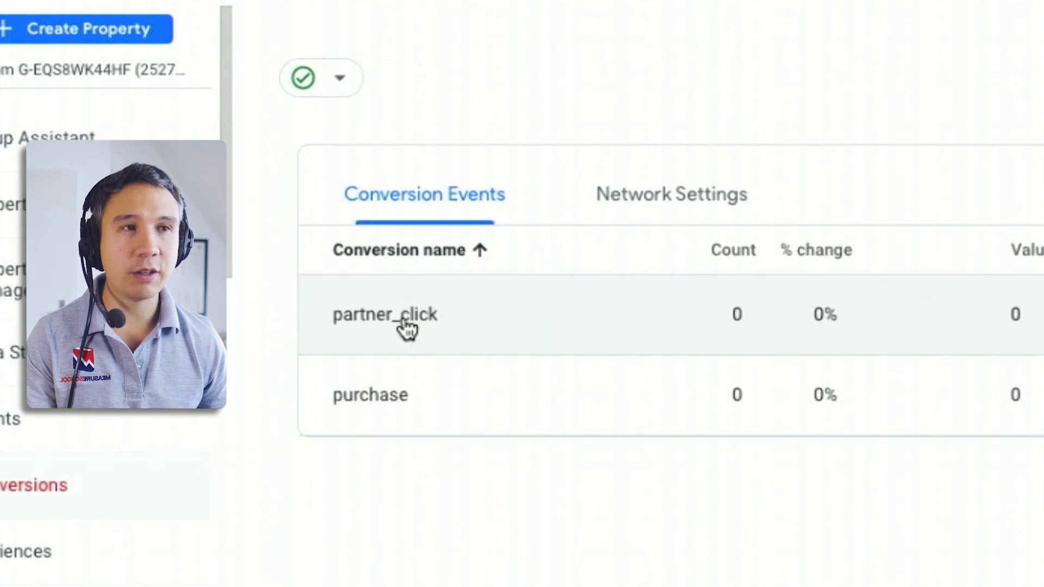
Step: Open the partner_click report from the Conversions list, broken down by default channel group
left_click(384, 314)
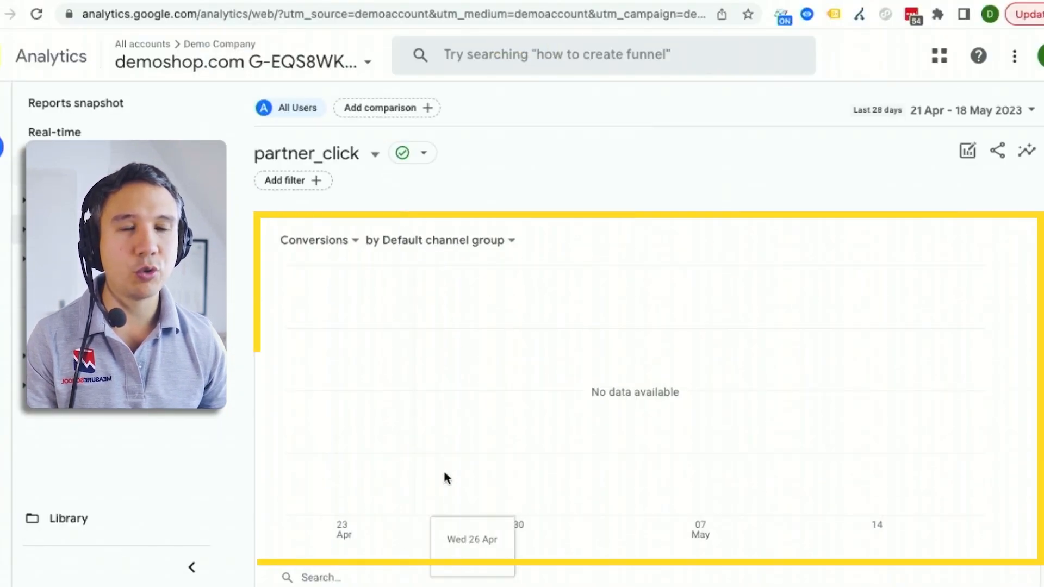
mouse_move(777, 345)
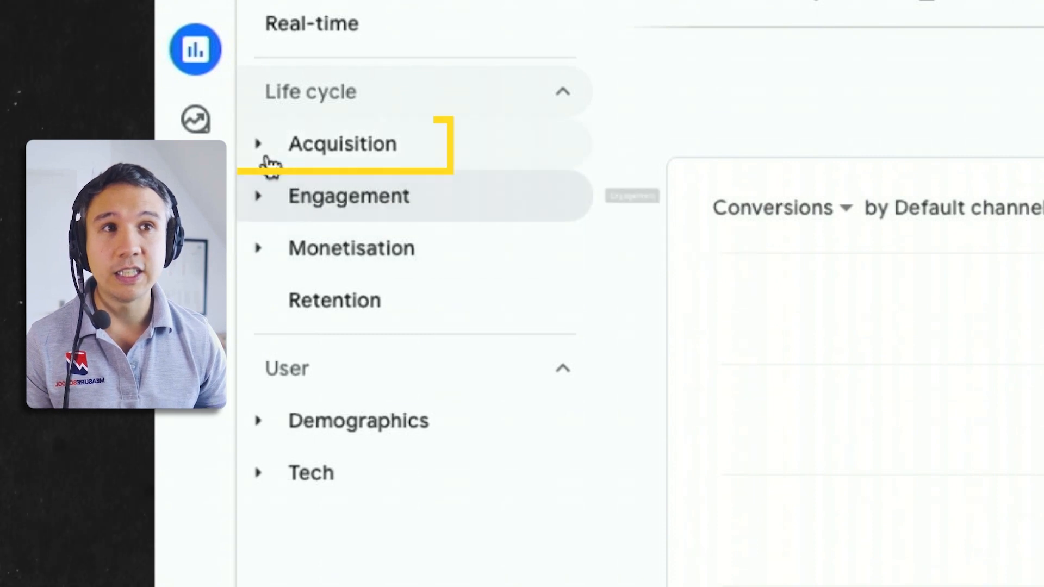
Step: Open the Traffic acquisition report and set its Conversions column to partner_click
left_click(342, 143)
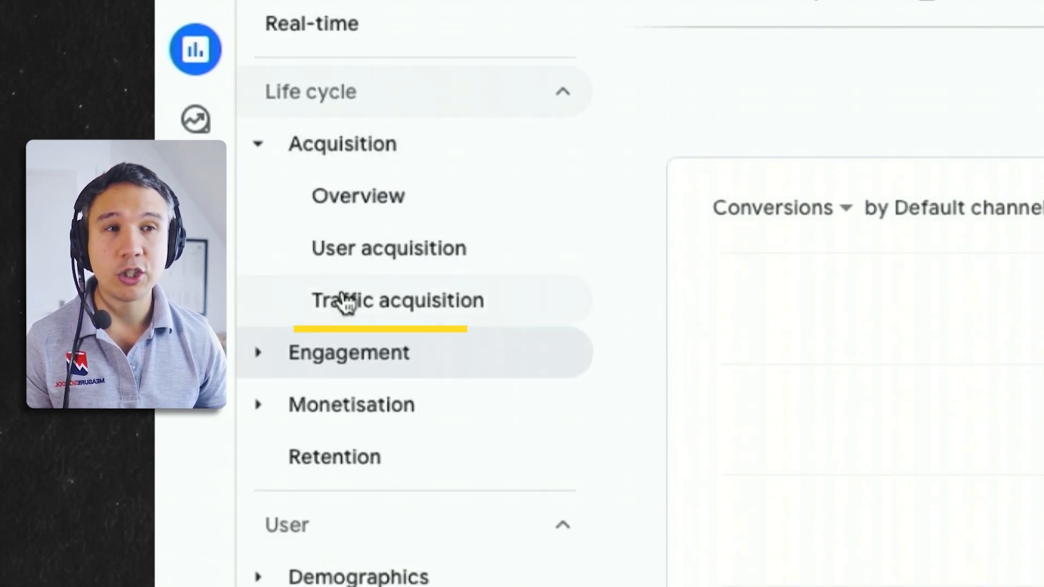
left_click(398, 300)
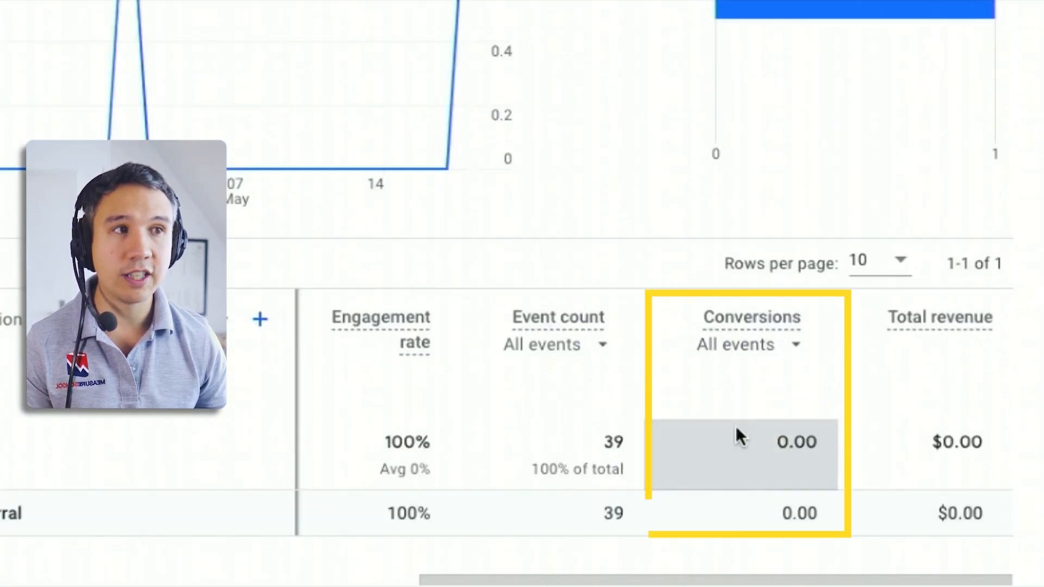
left_click(748, 344)
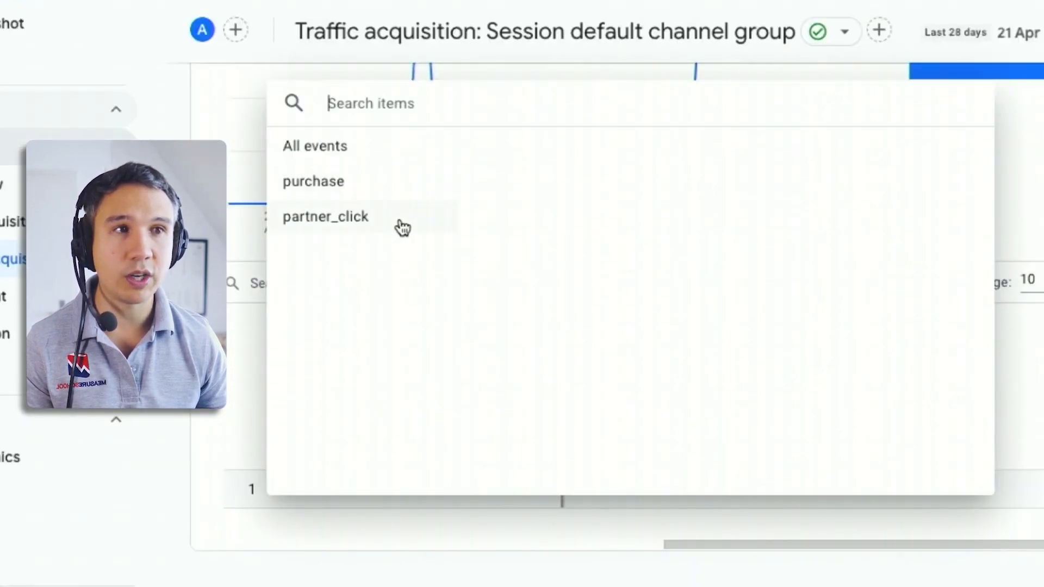
left_click(326, 216)
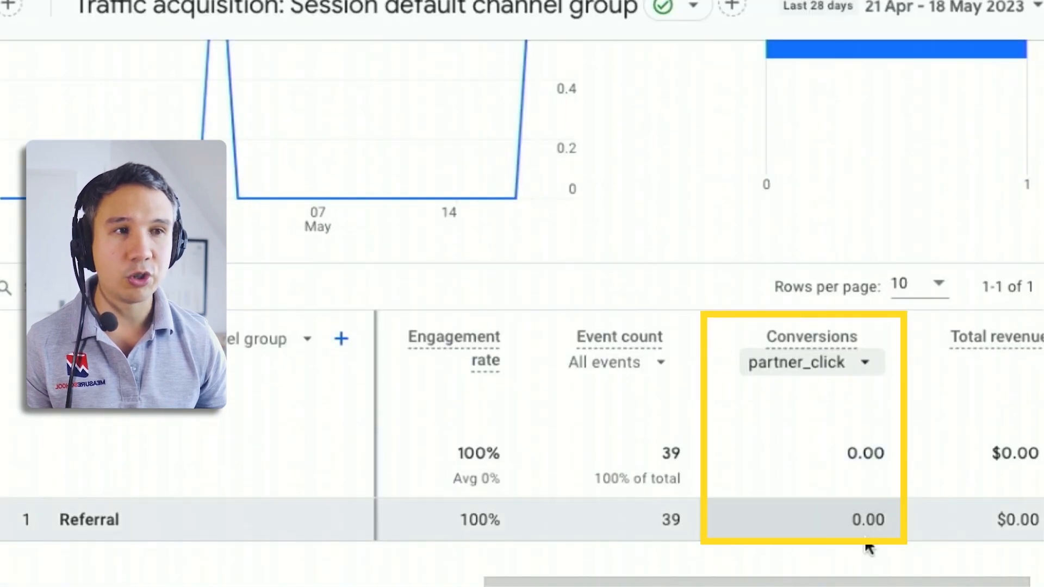